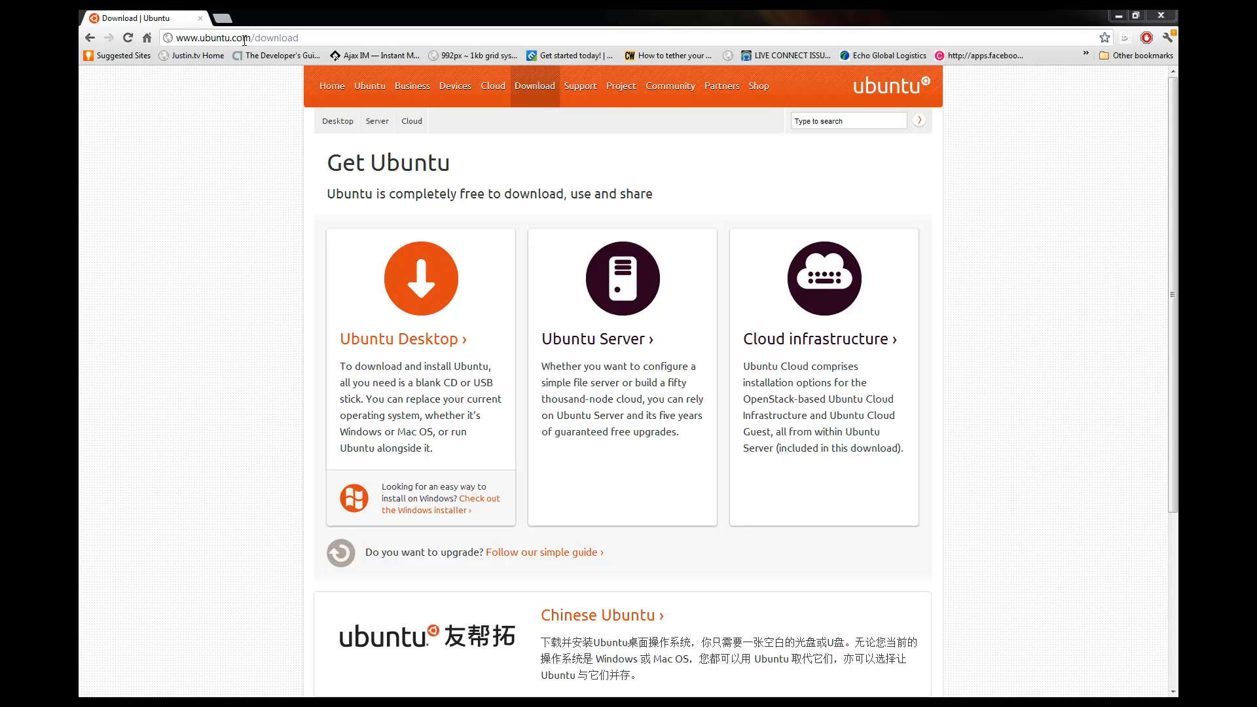
Navigate from the Ubuntu home page through Download to the Ubuntu Desktop 12.04 LTS page and check the 32-bit flavour
left_click(329, 86)
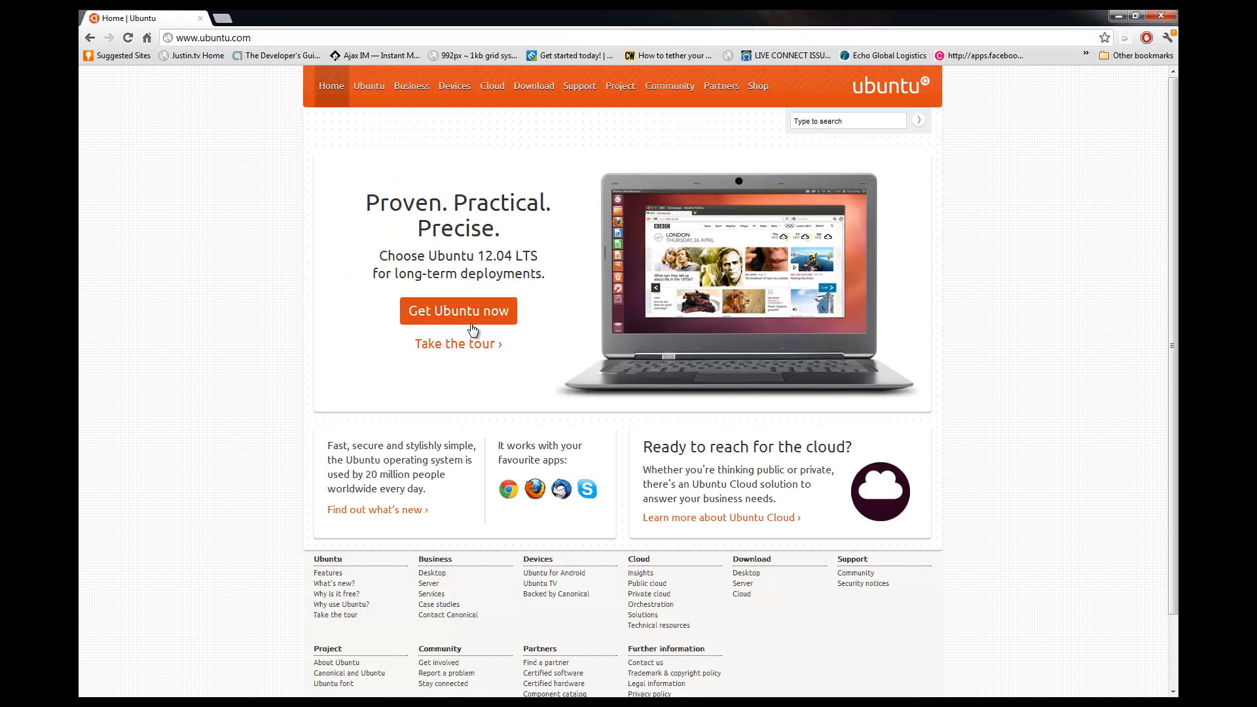
left_click(458, 312)
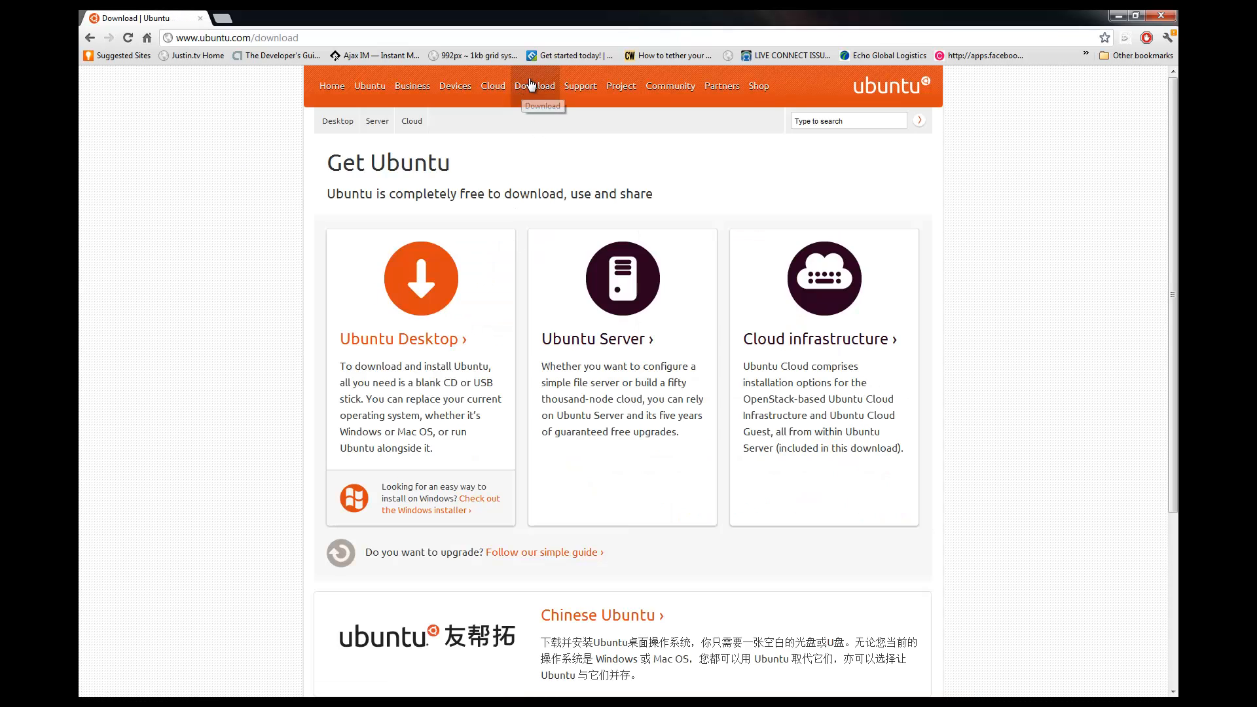
mouse_move(467, 358)
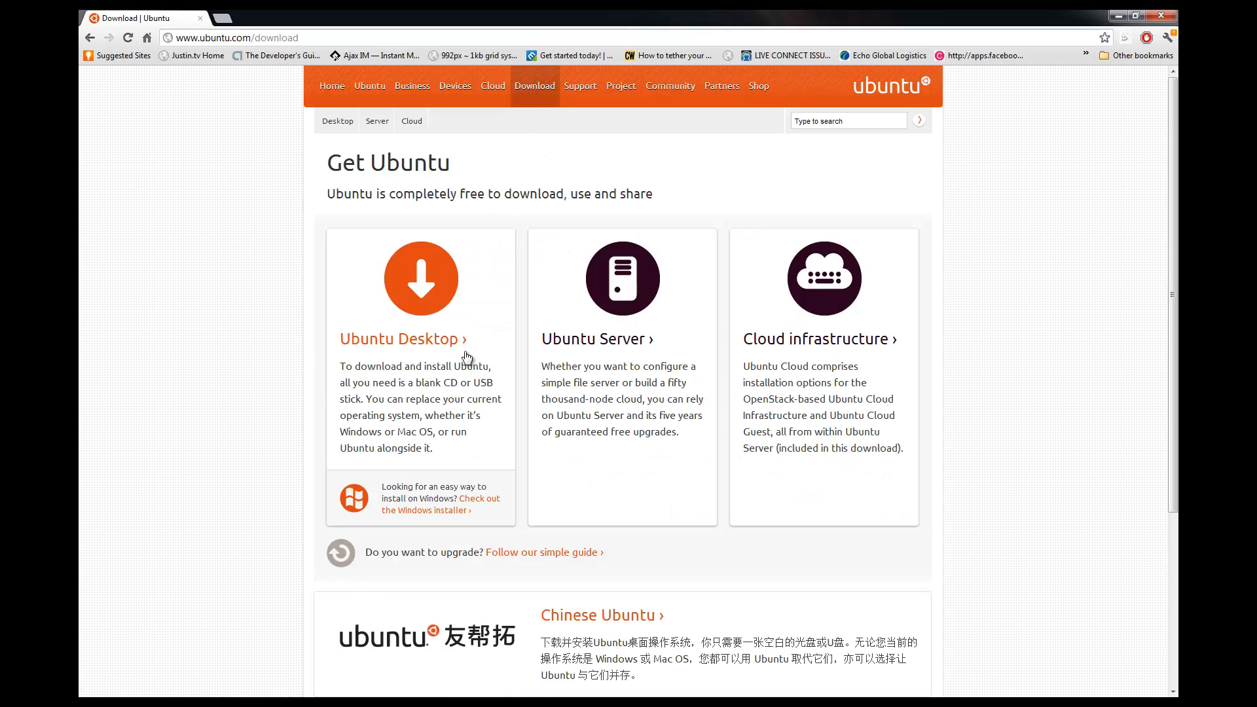
left_click(420, 279)
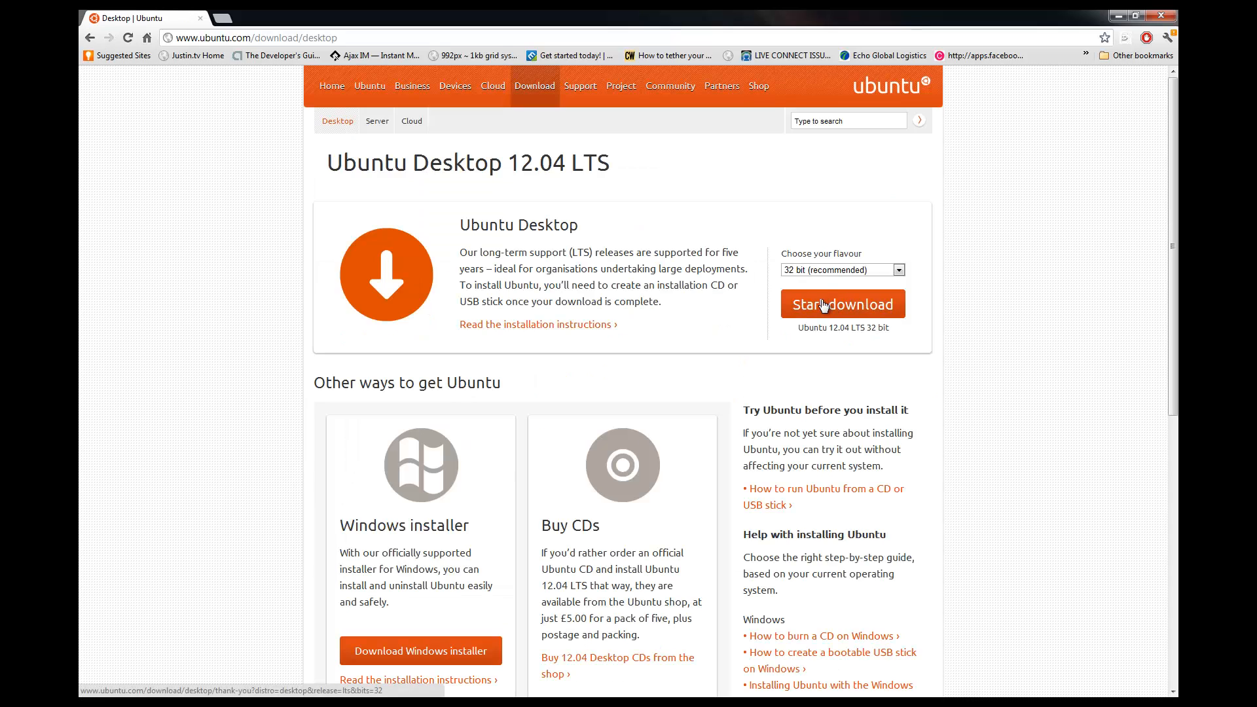
mouse_move(813, 275)
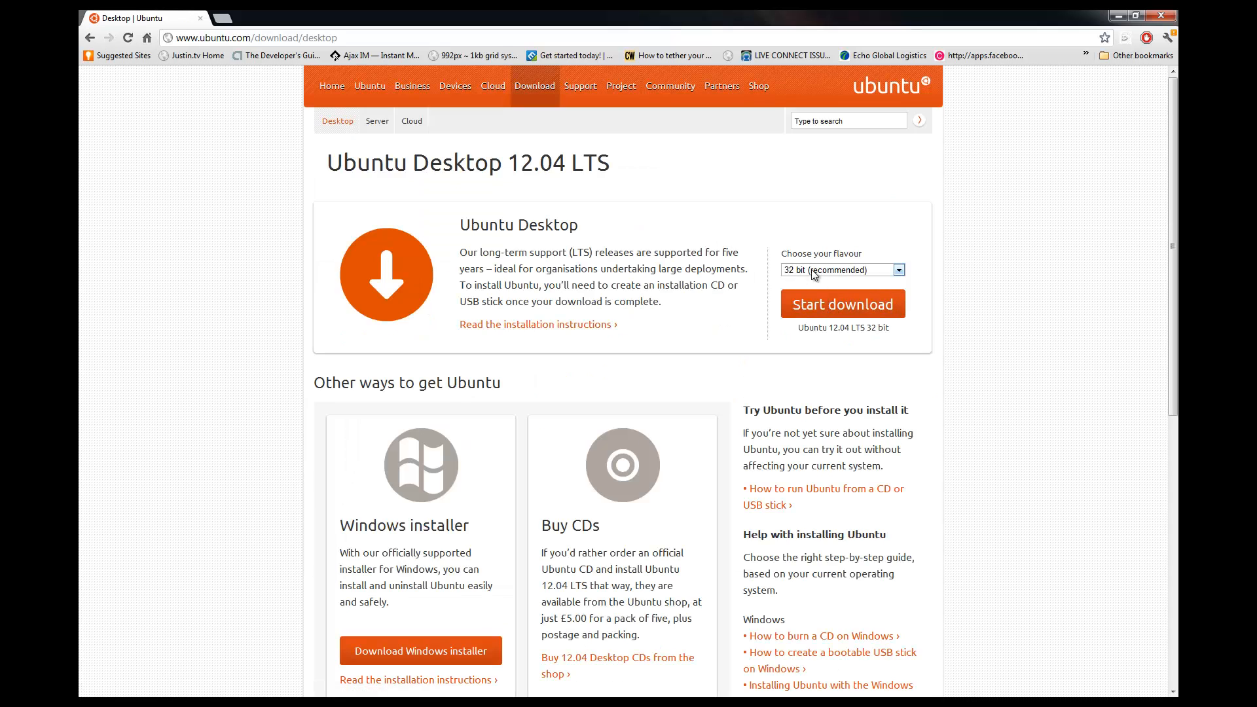
left_click(842, 303)
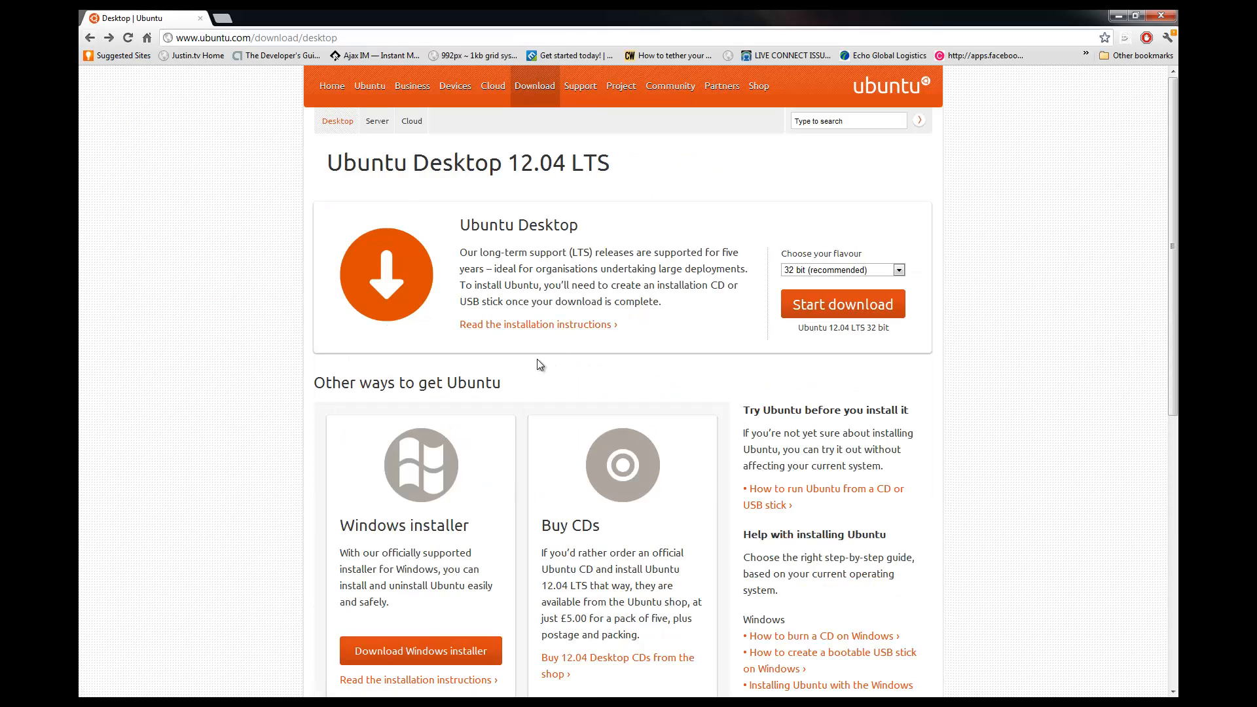
Open 'Read the installation instructions' and highlight the 'Using a CD?' heading
left_click(537, 324)
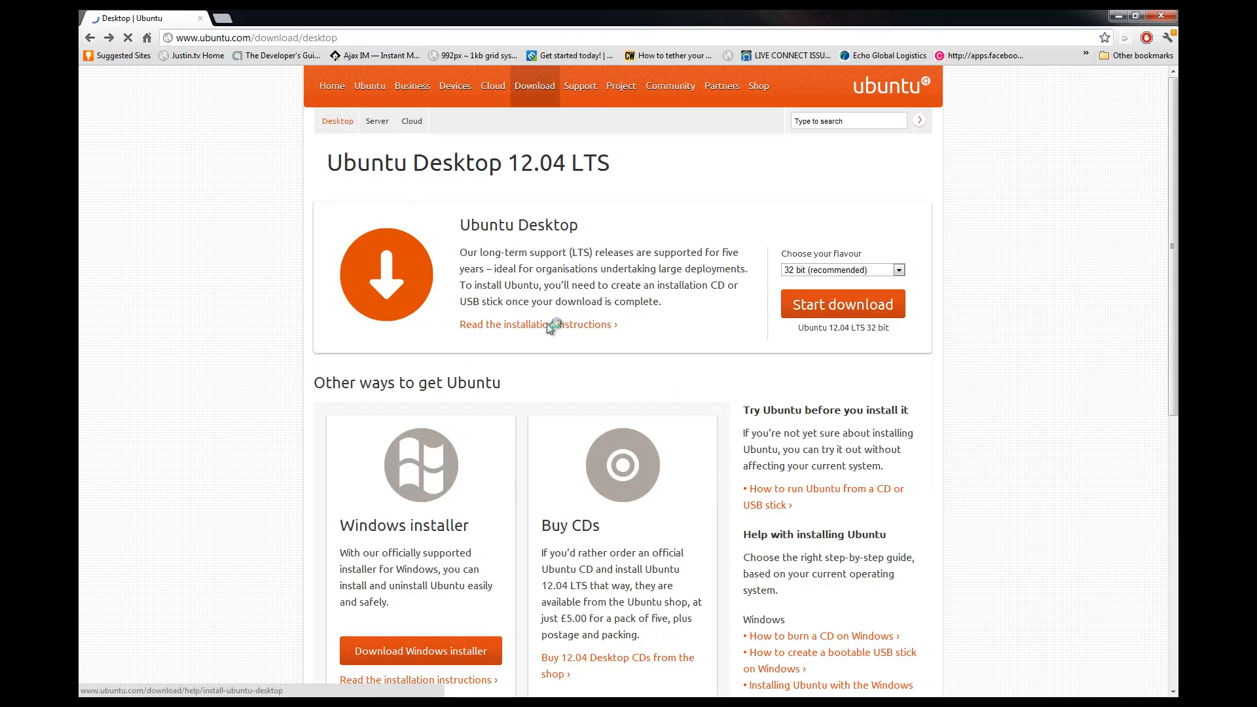
left_click(533, 324)
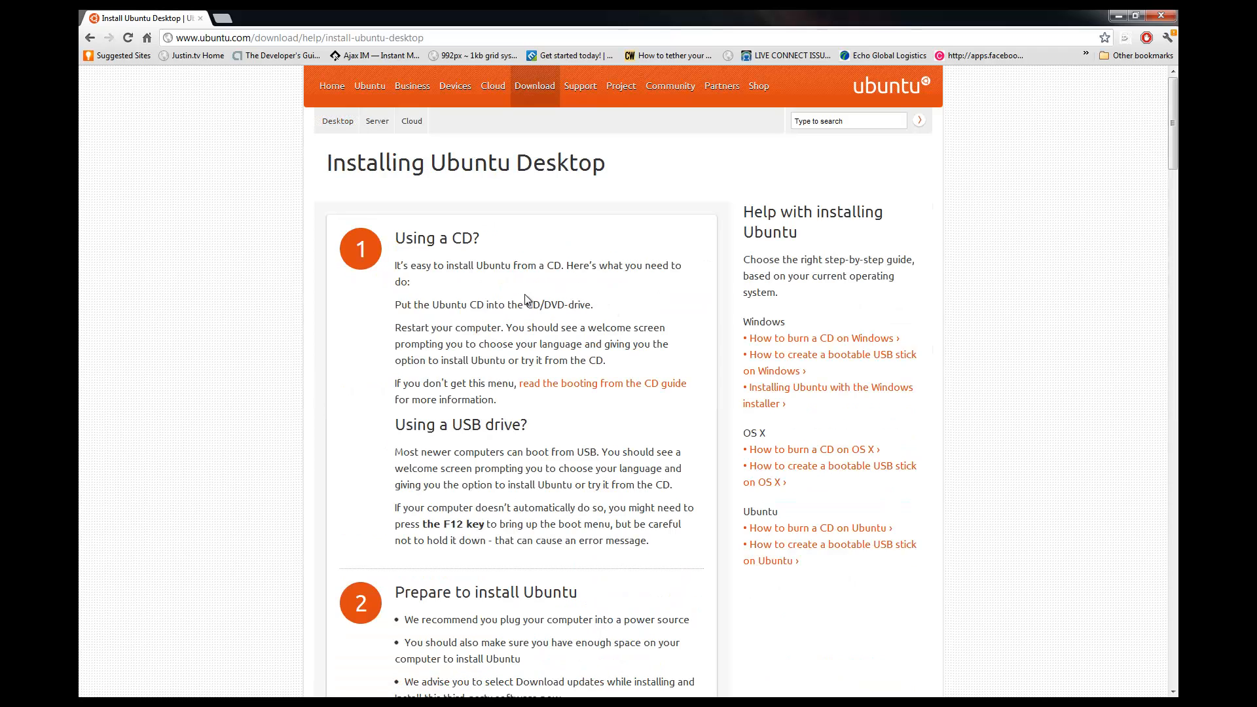
mouse_move(490, 306)
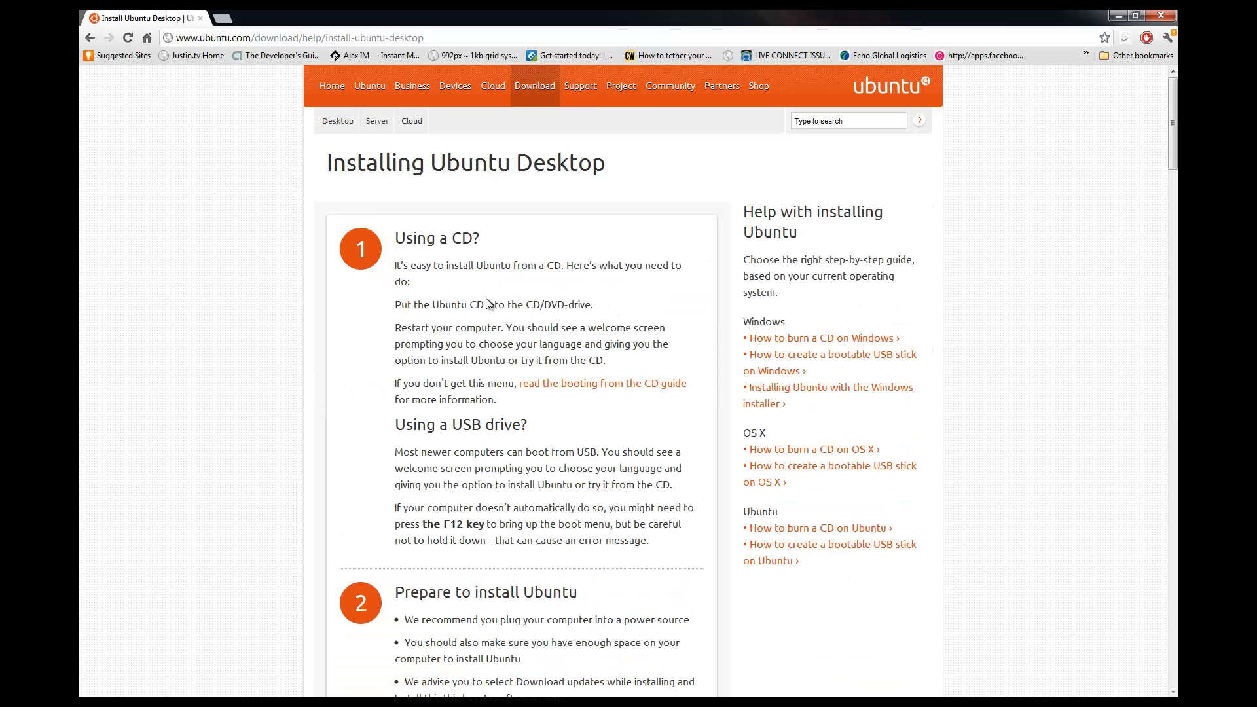
mouse_move(270, 393)
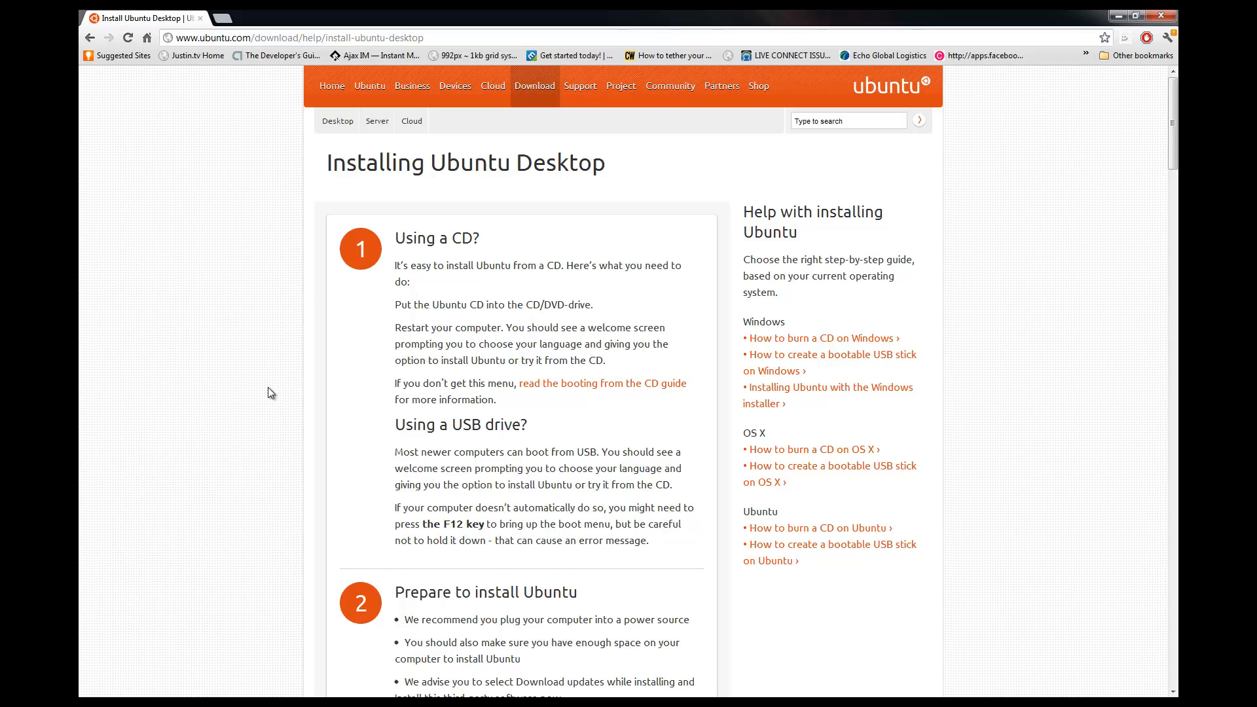
mouse_move(245, 392)
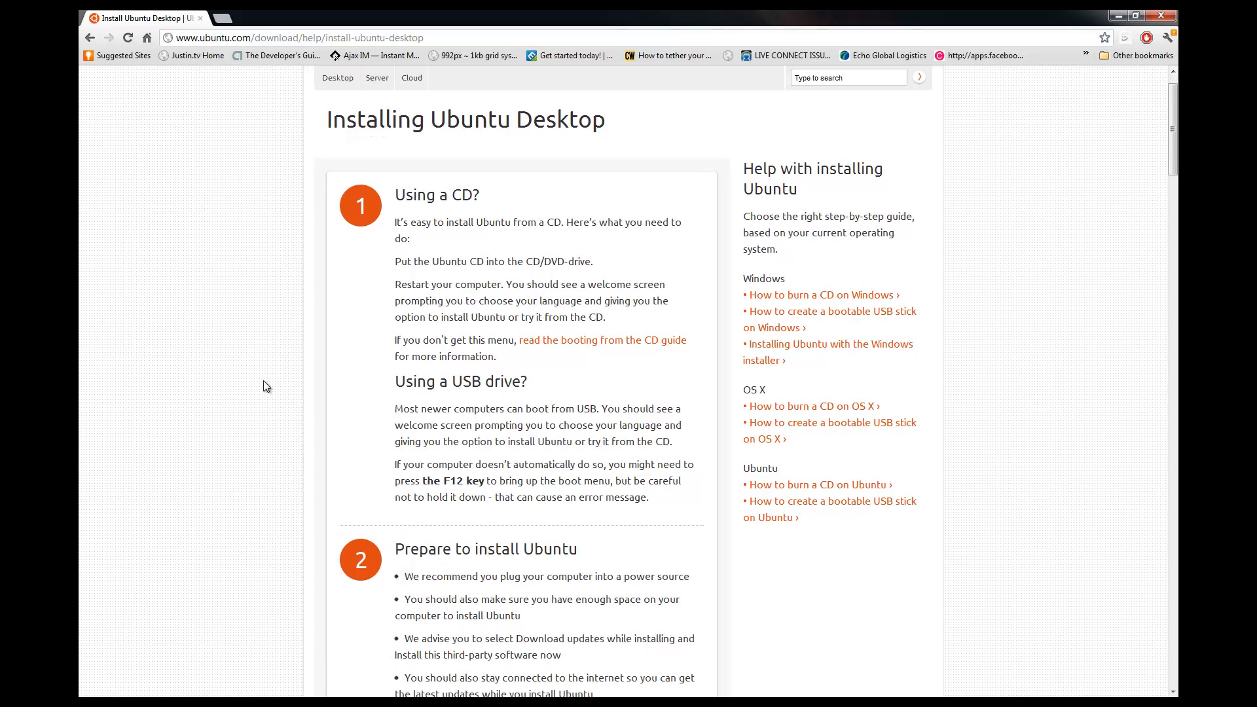
double_click(435, 195)
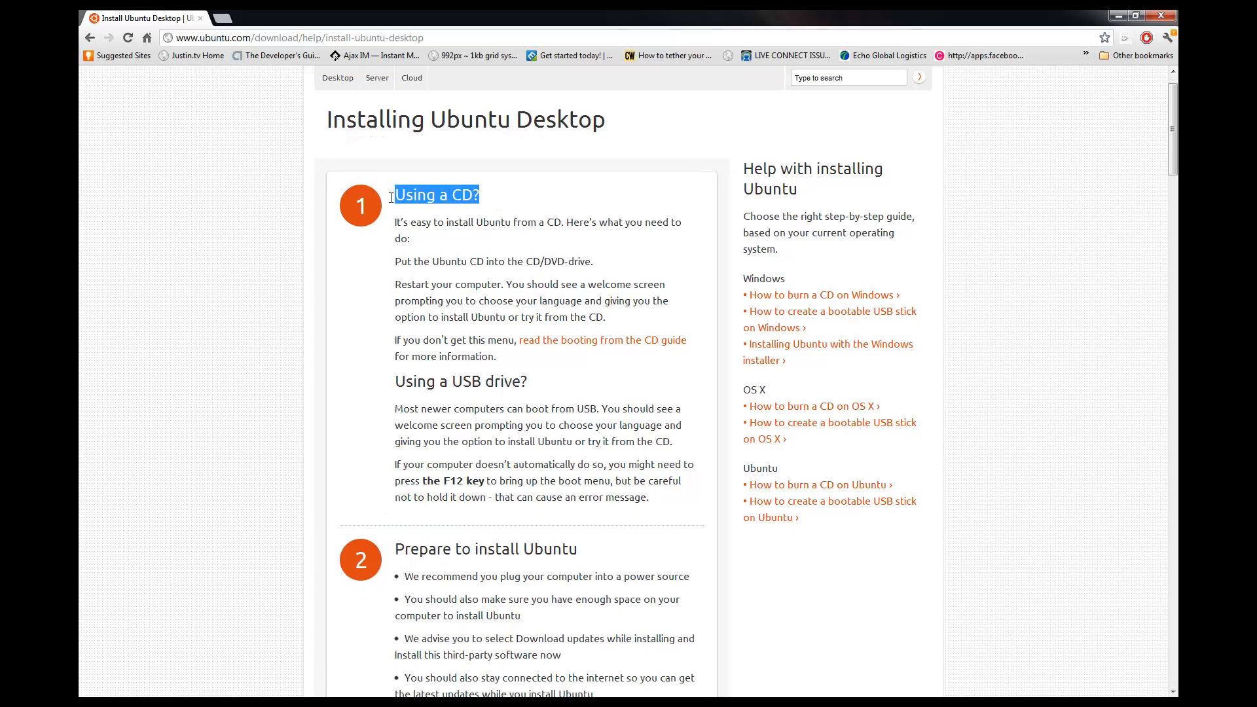
mouse_move(812, 335)
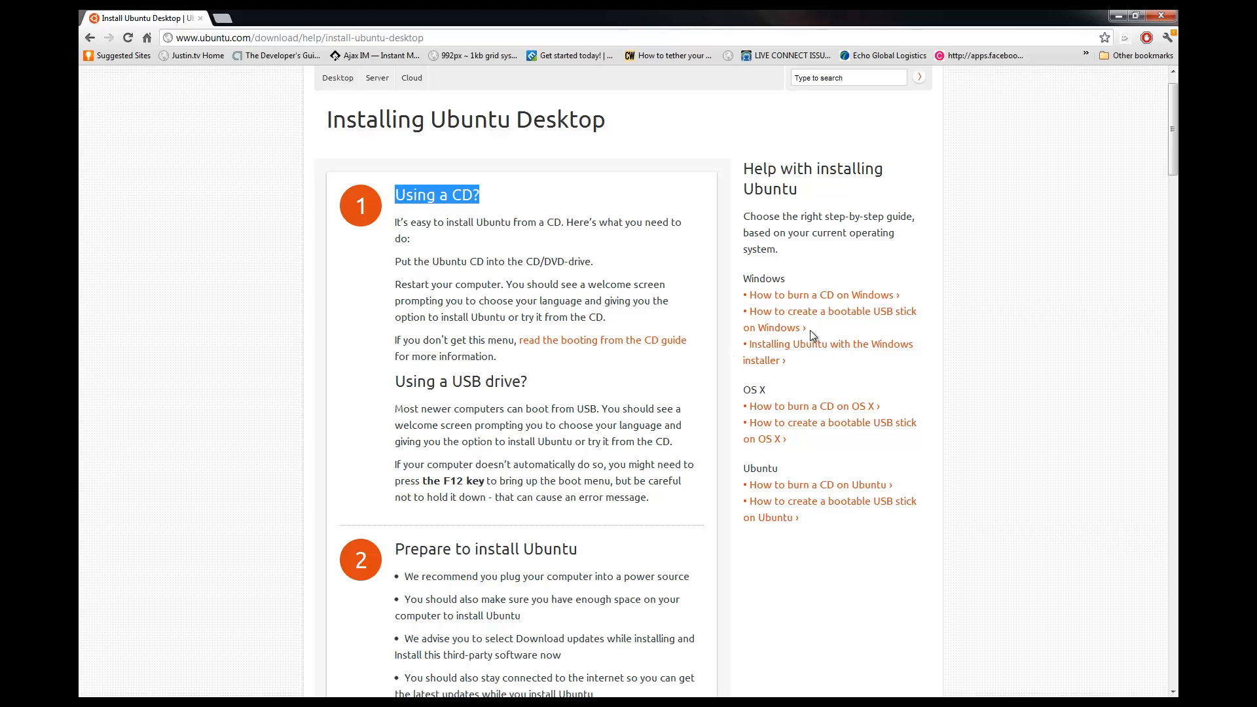
mouse_move(910, 352)
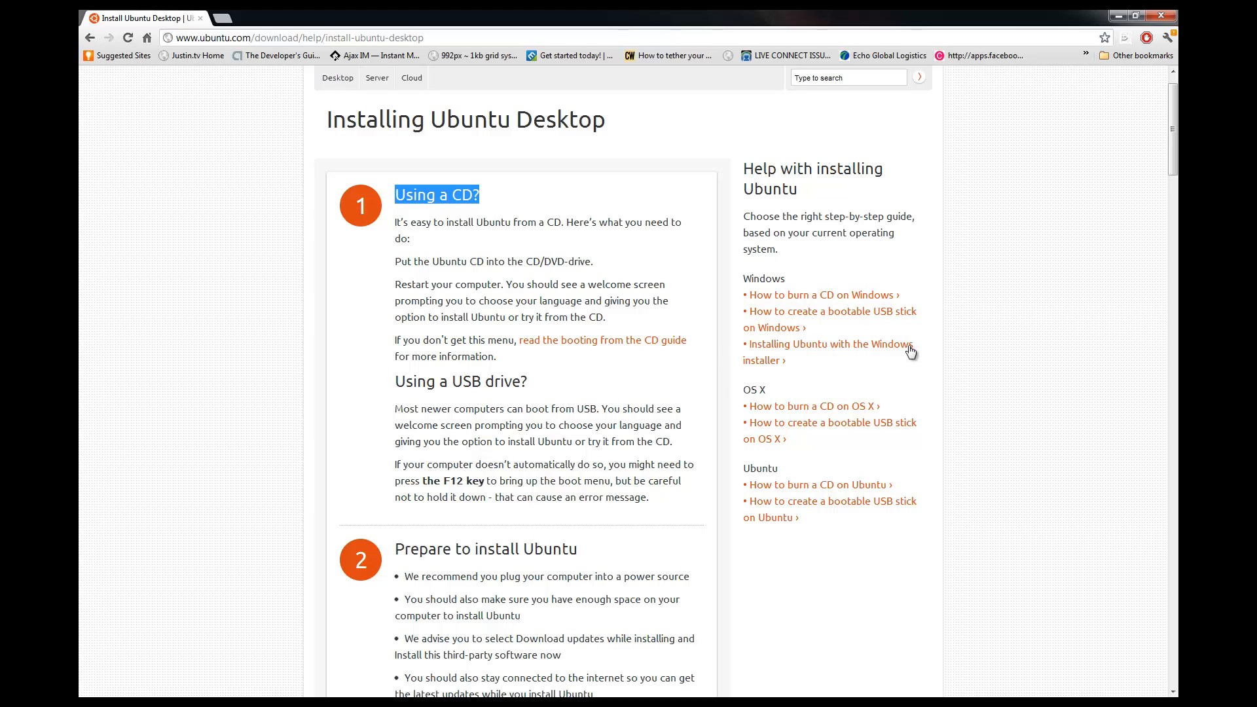
mouse_move(856, 320)
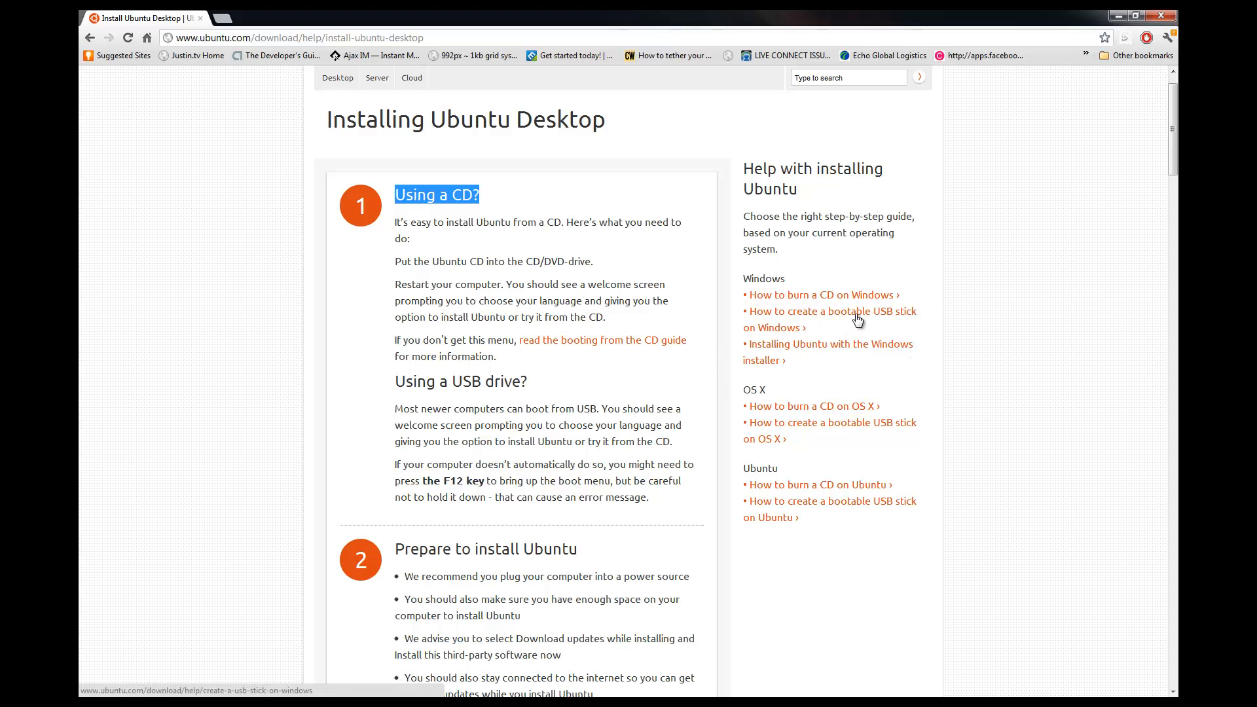
Open the 'How to create a bootable USB stick on Windows' guide and note the 2GB free space requirement
left_click(833, 312)
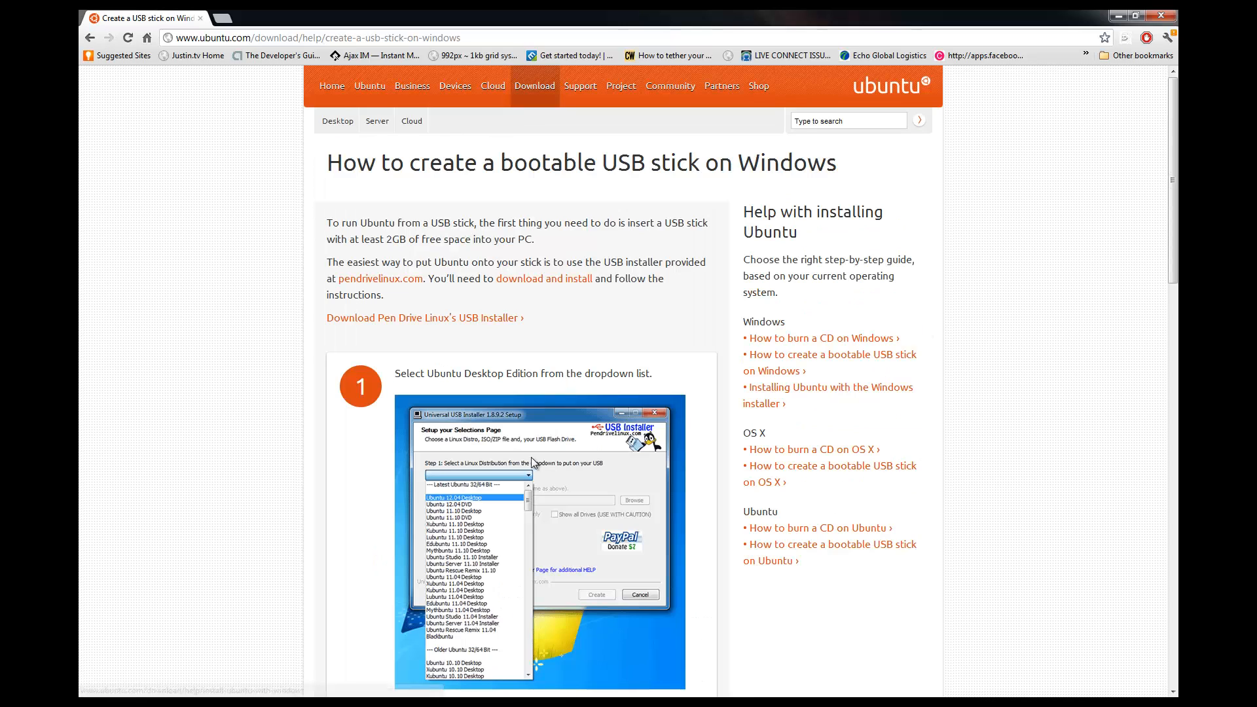
scroll("down", 3)
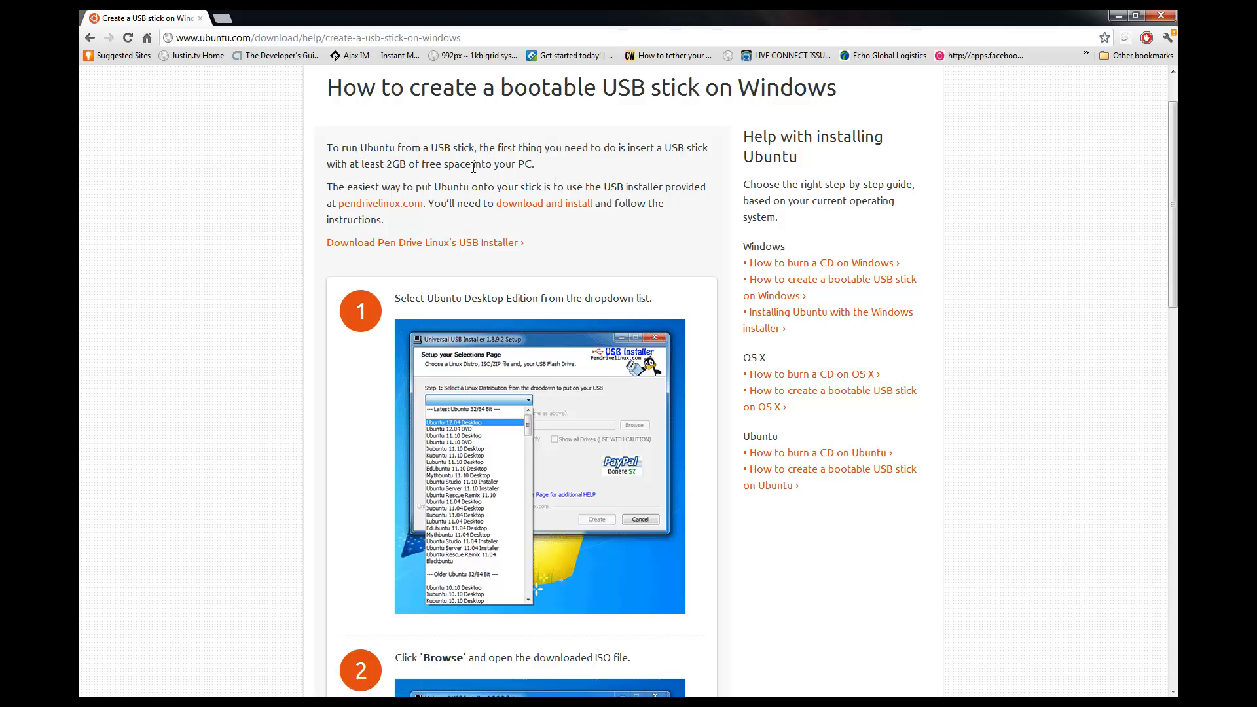
mouse_move(389, 165)
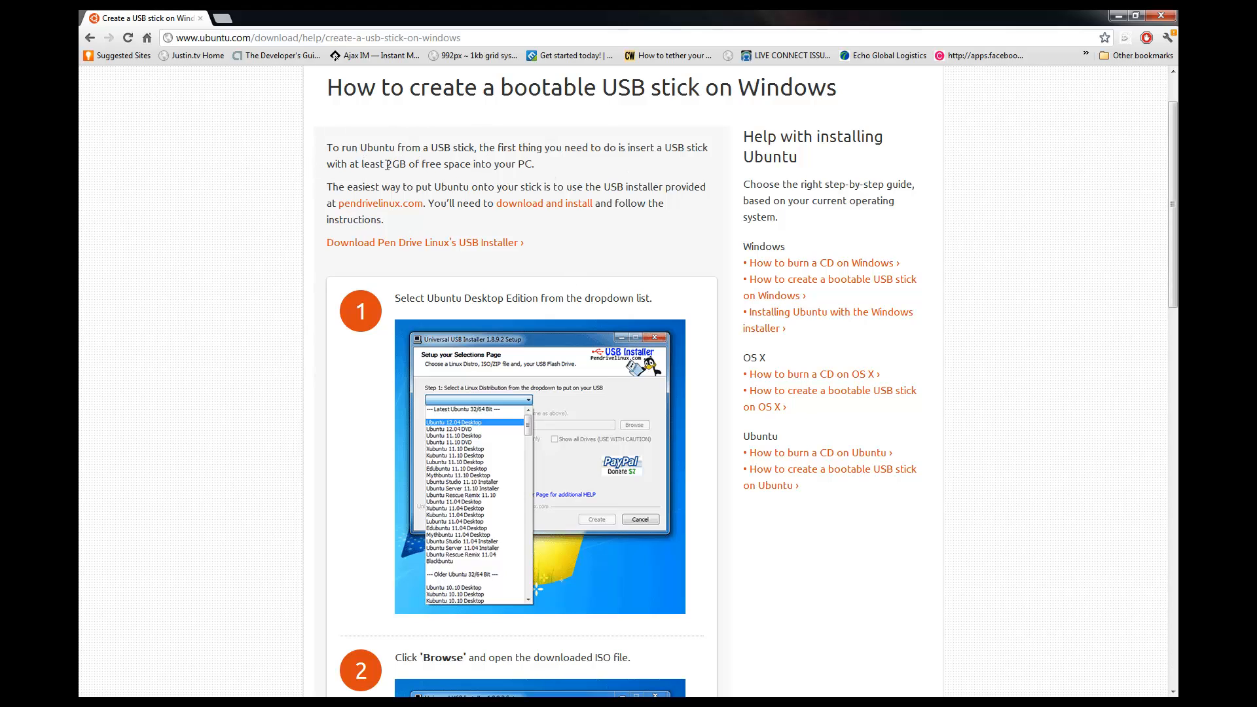
double_click(394, 163)
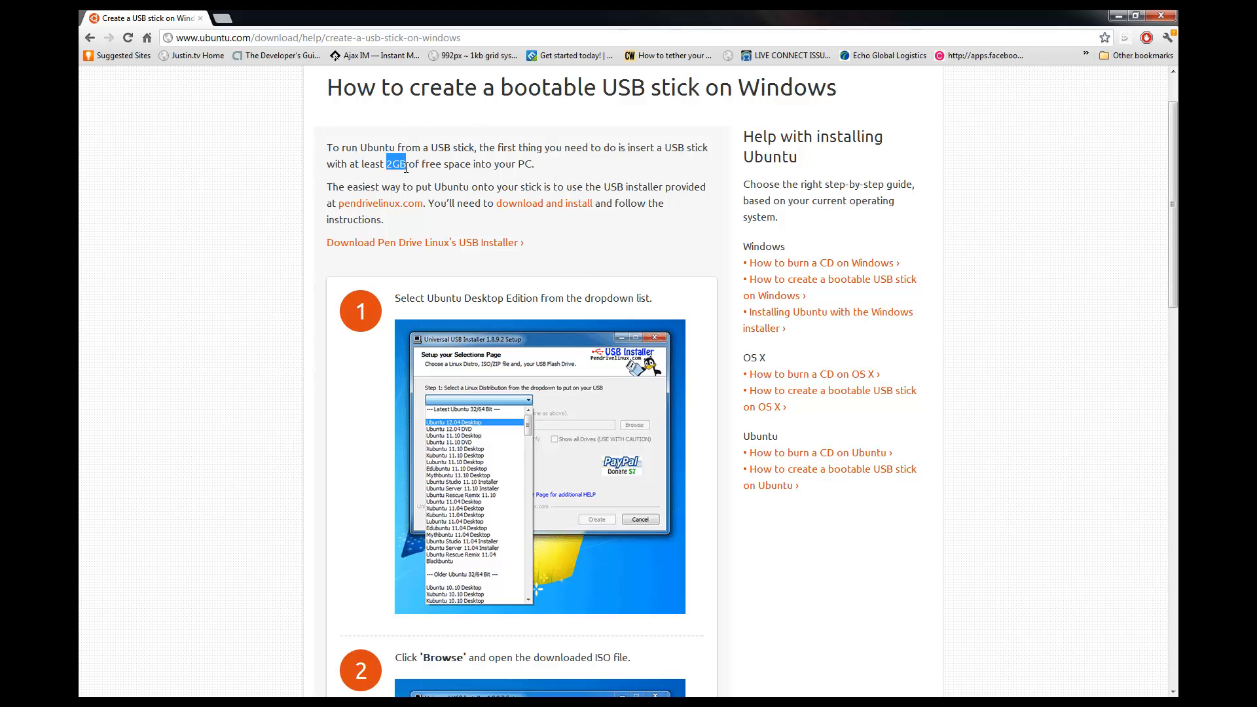
mouse_move(531, 169)
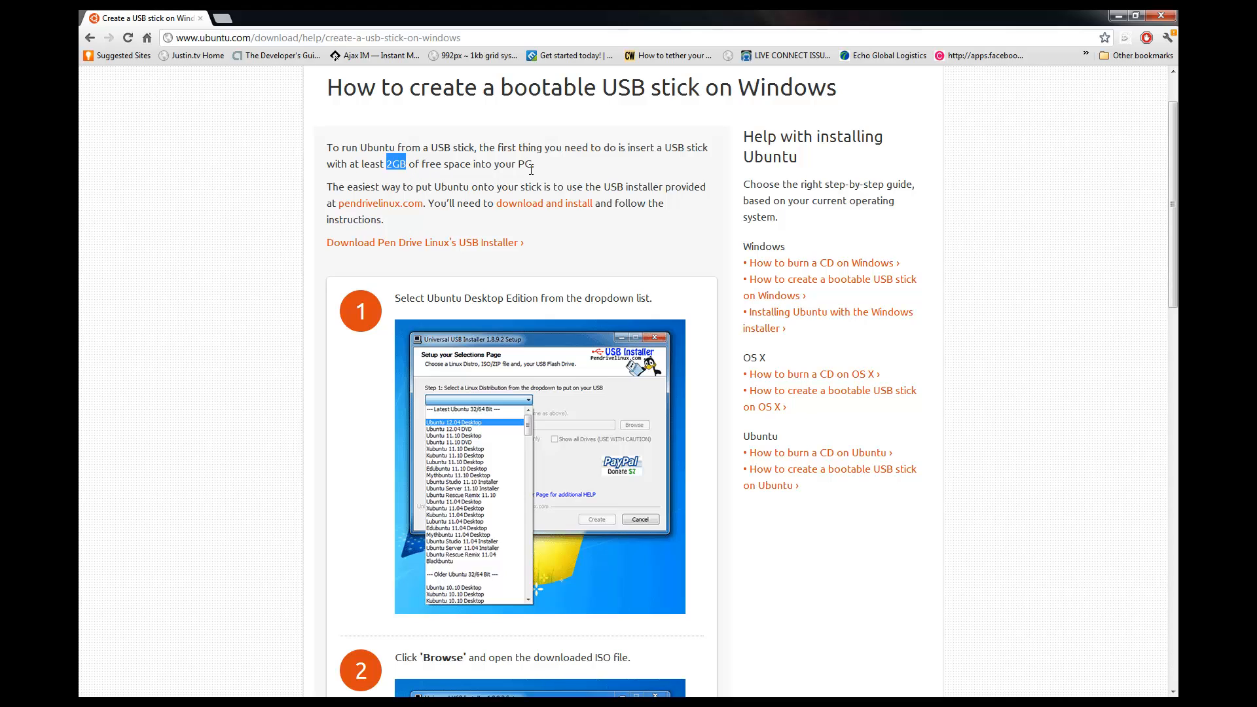
mouse_move(443, 199)
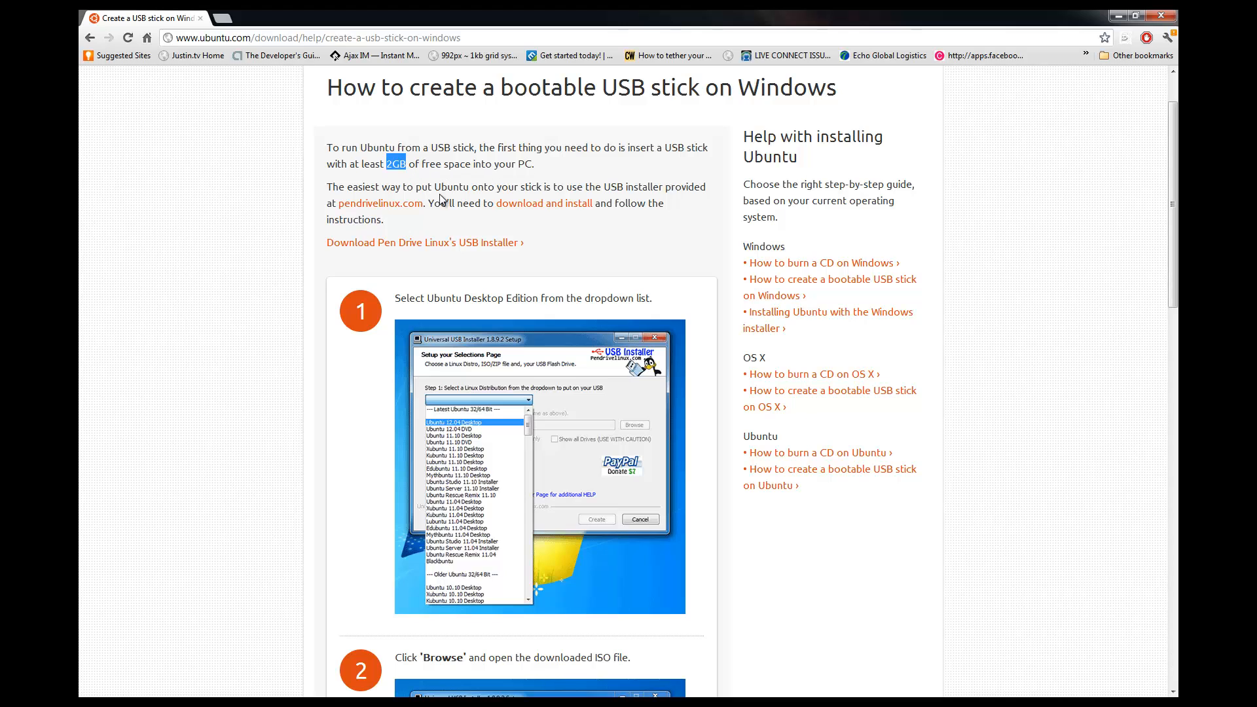
mouse_move(455, 226)
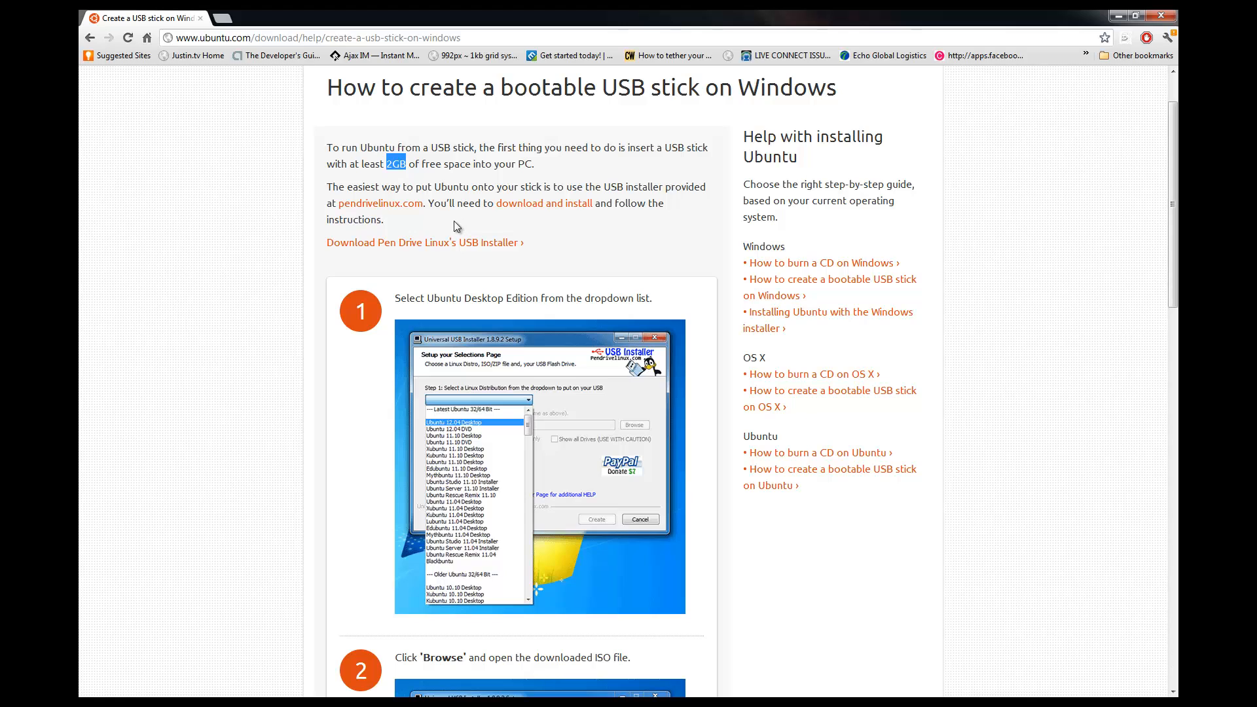
mouse_move(437, 289)
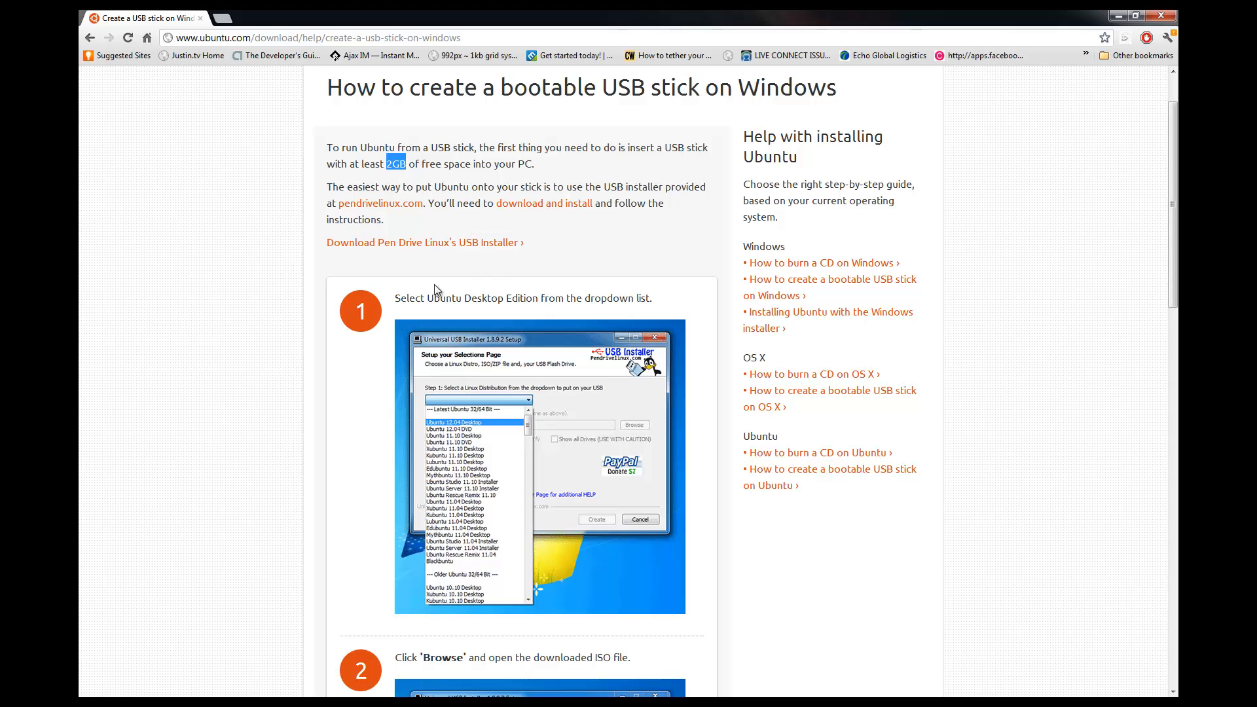
Follow 'Download Pen Drive Linux's USB Installer' to pendrivelinux.com and start downloading Universal-USB-Installer-1.9.0.5.exe
left_click(424, 242)
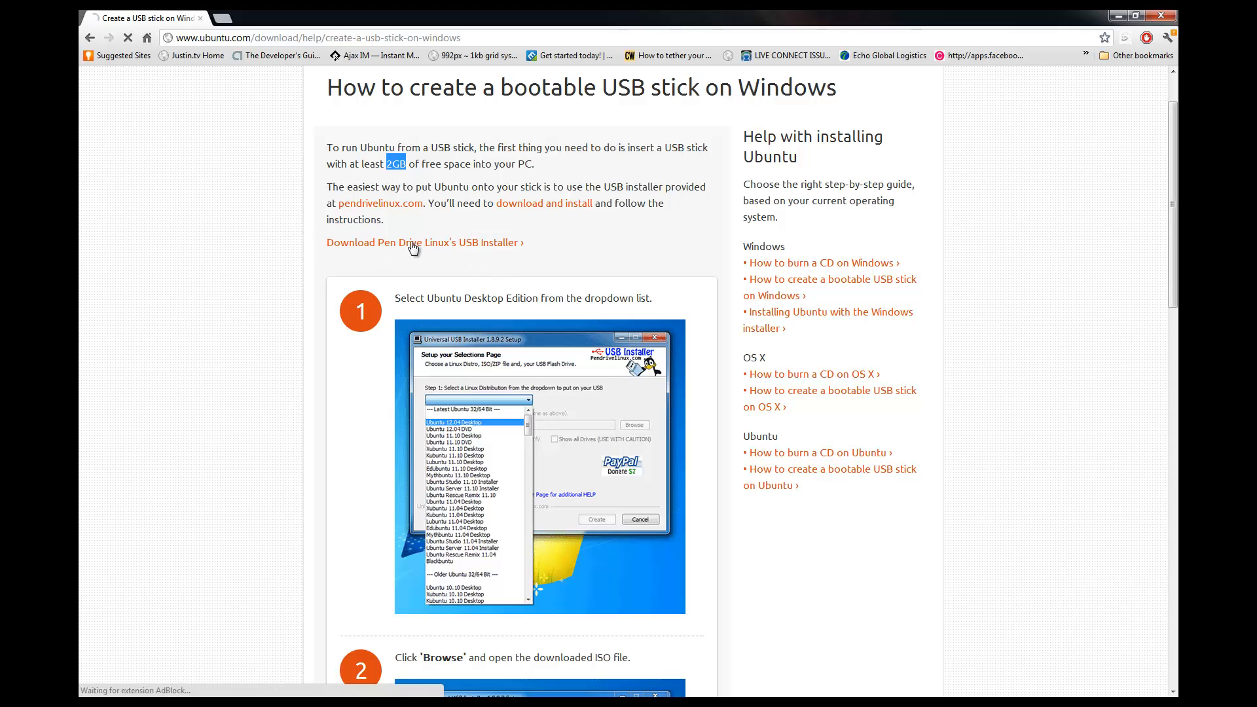
left_click(423, 242)
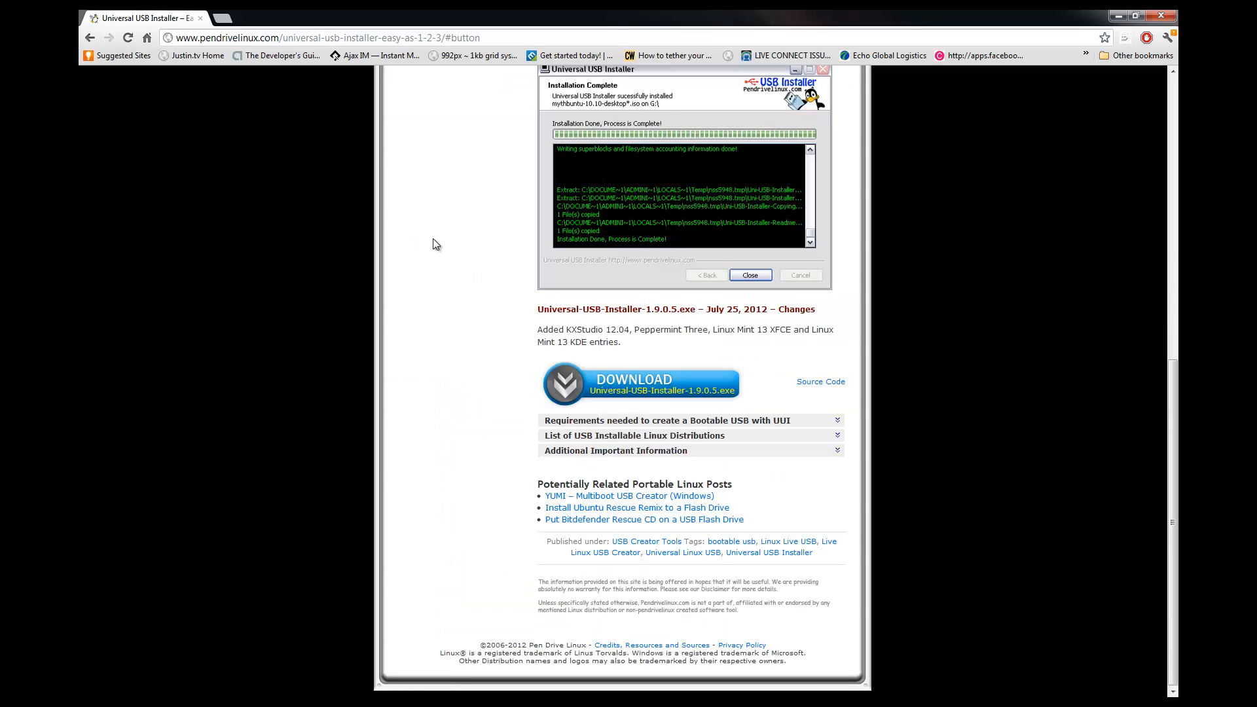
left_click(640, 383)
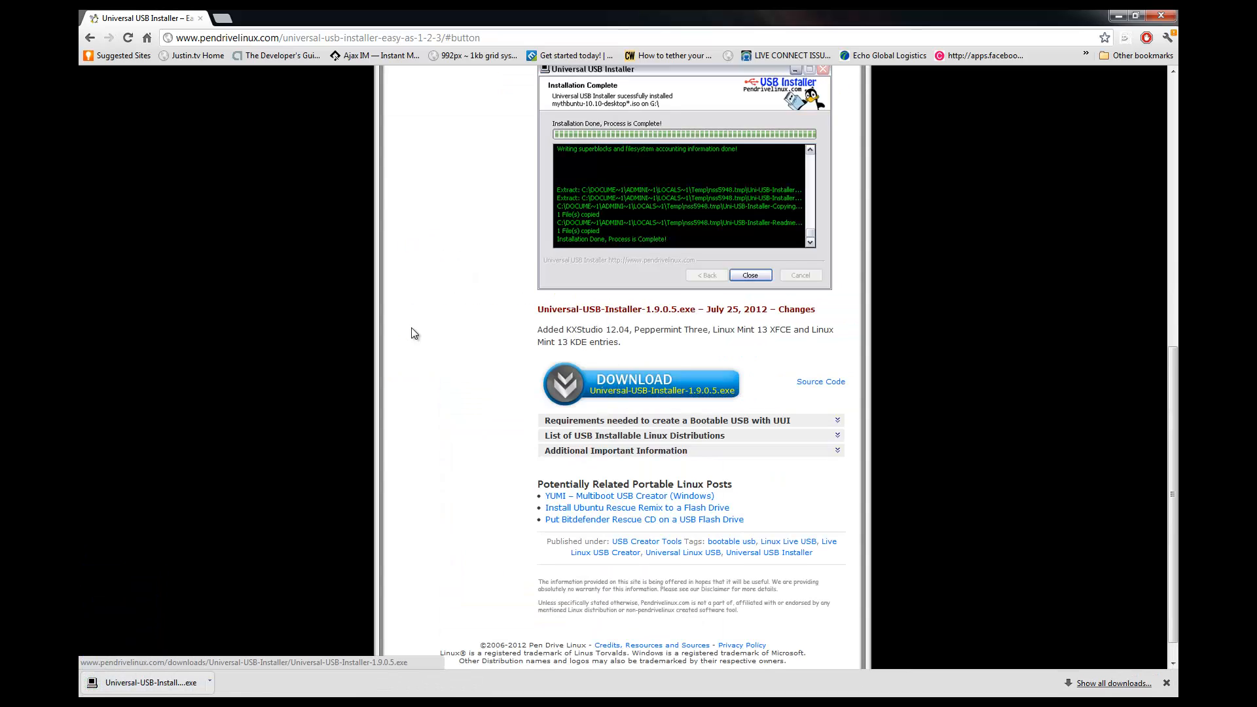
mouse_move(367, 588)
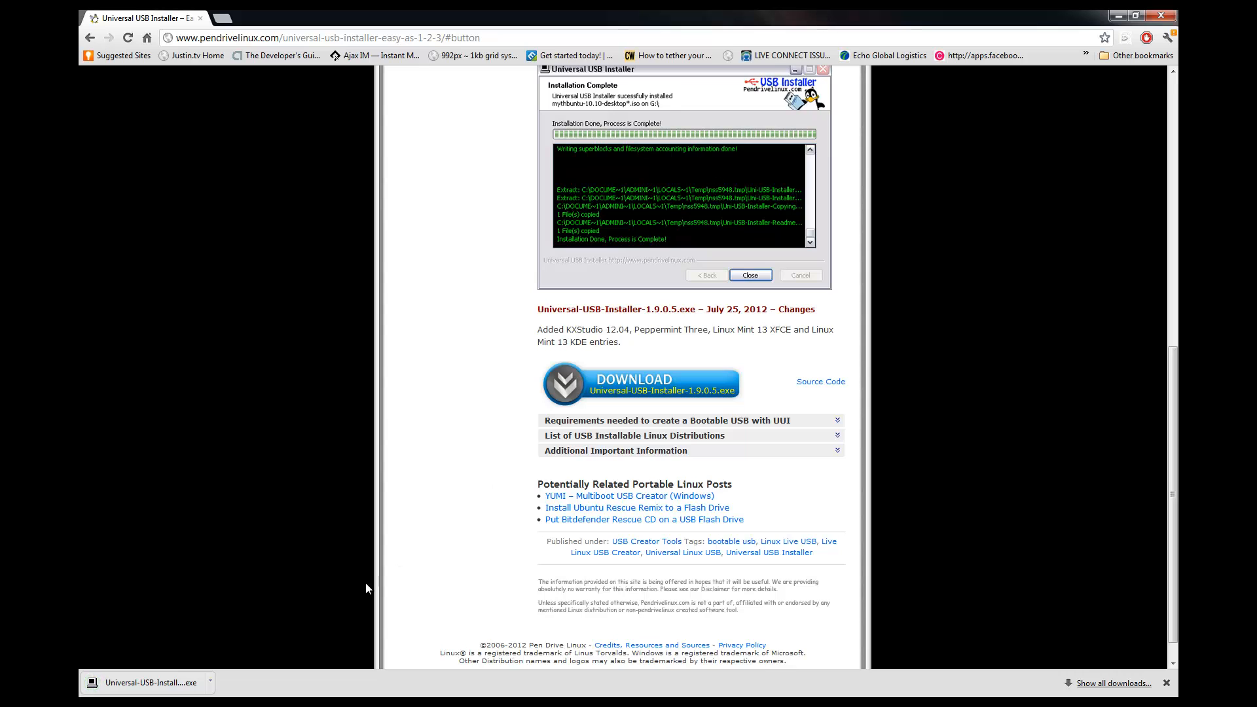
Launch the downloaded Universal-USB-Installer-1.9.0.5.exe and accept its licence agreement
left_click(147, 682)
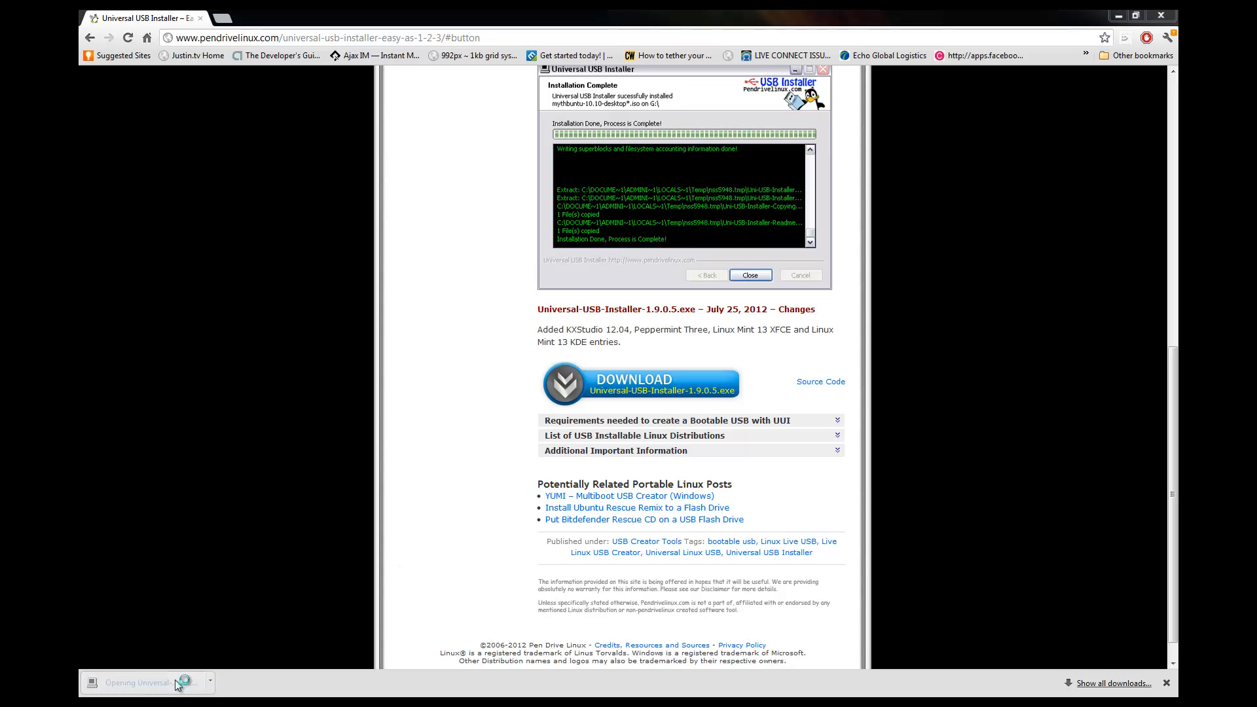
left_click(146, 682)
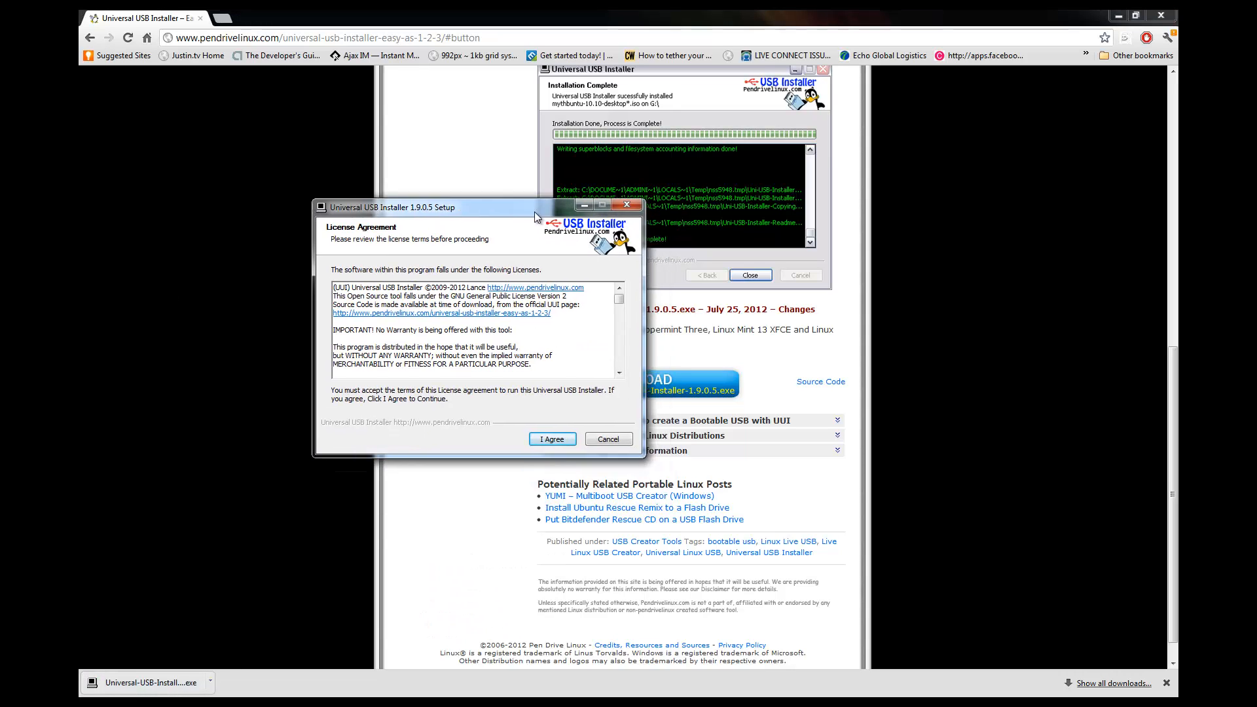
left_click(552, 438)
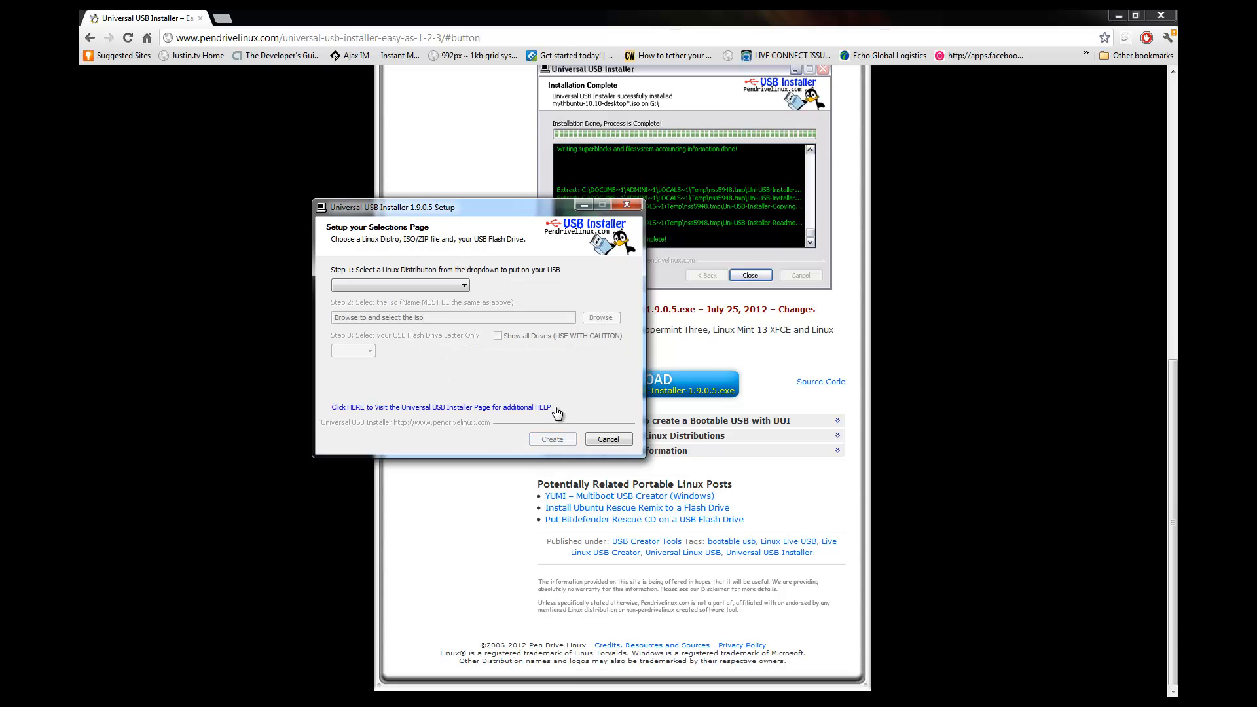
mouse_move(400, 286)
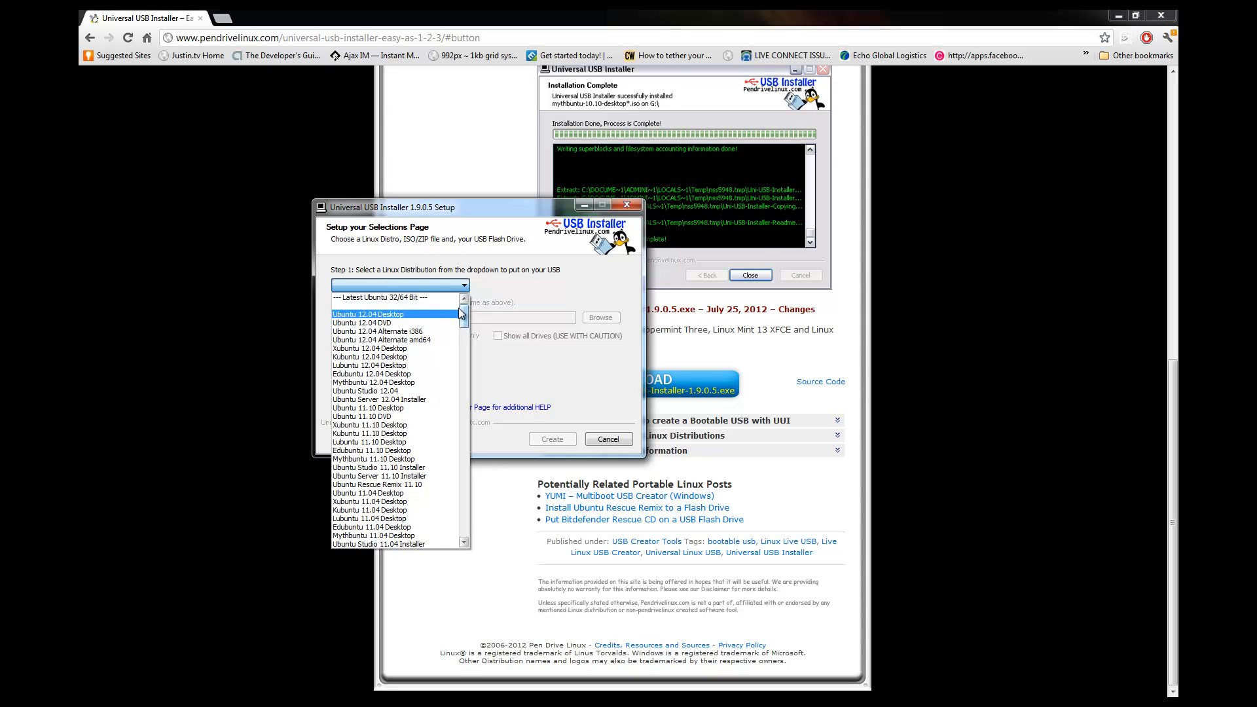
Choose Ubuntu 12.04 Desktop as the distribution and decline the offered ISO download link
left_click(370, 313)
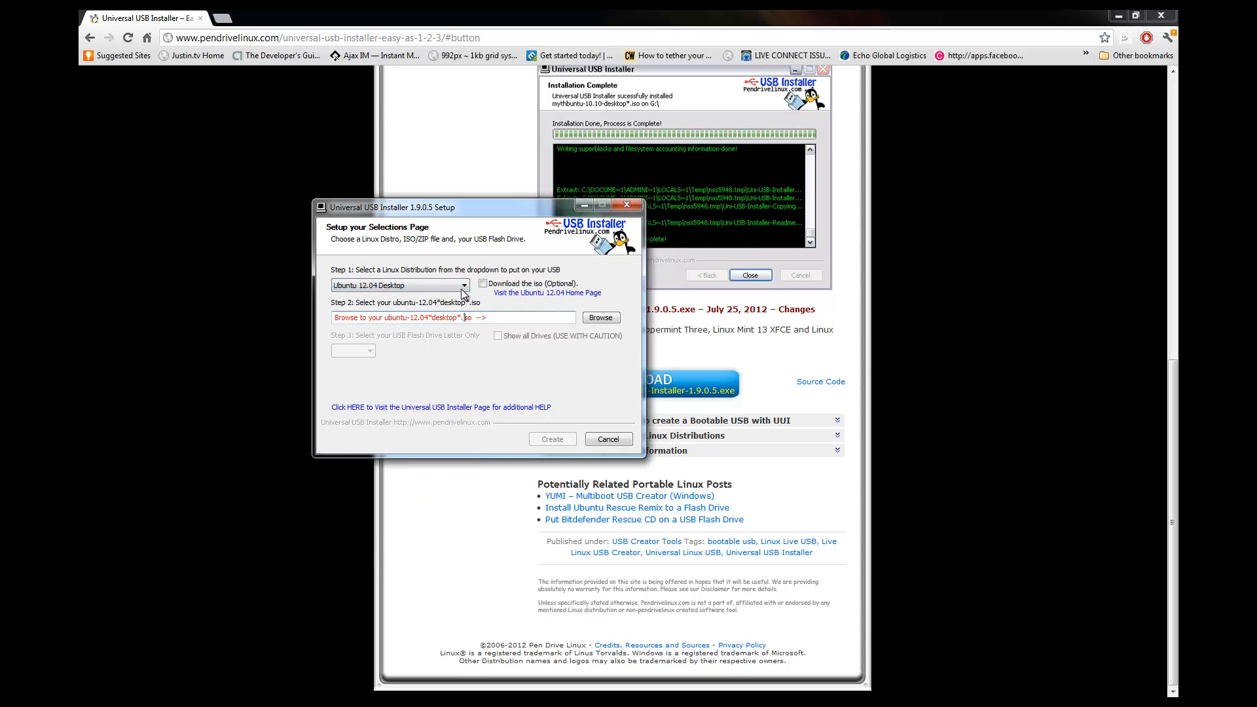
left_click(463, 286)
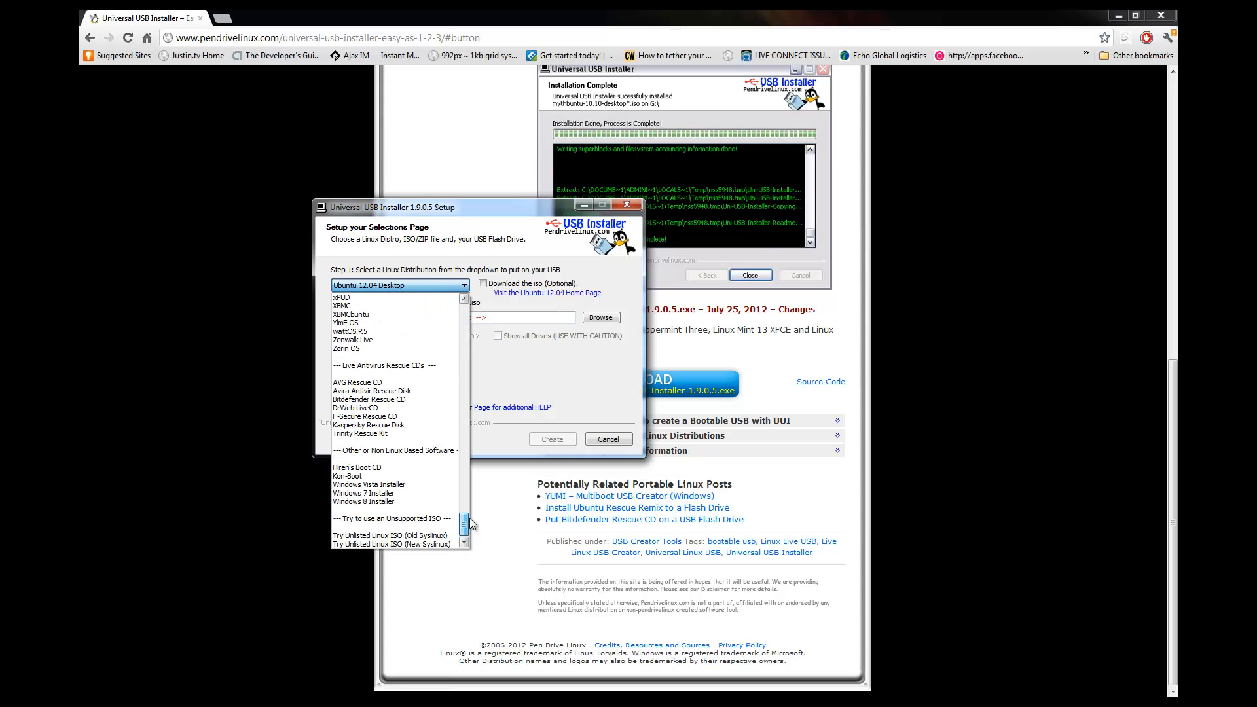
scroll("up", 3)
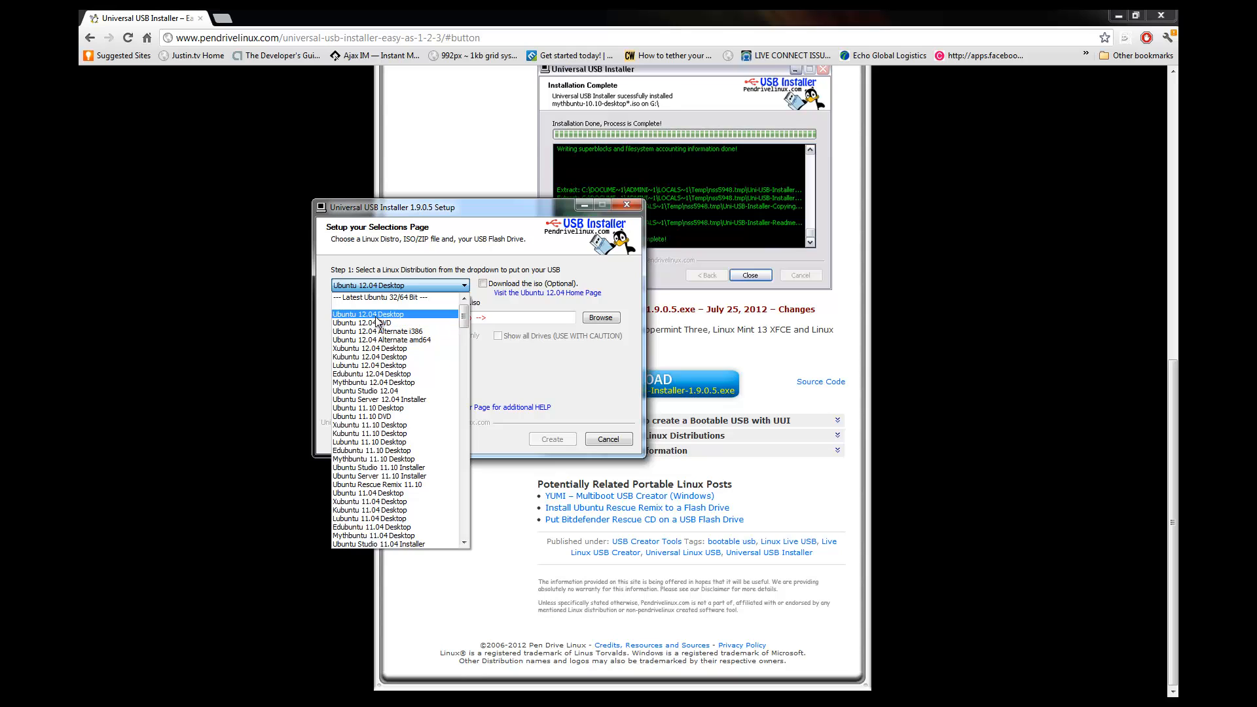
mouse_move(395, 322)
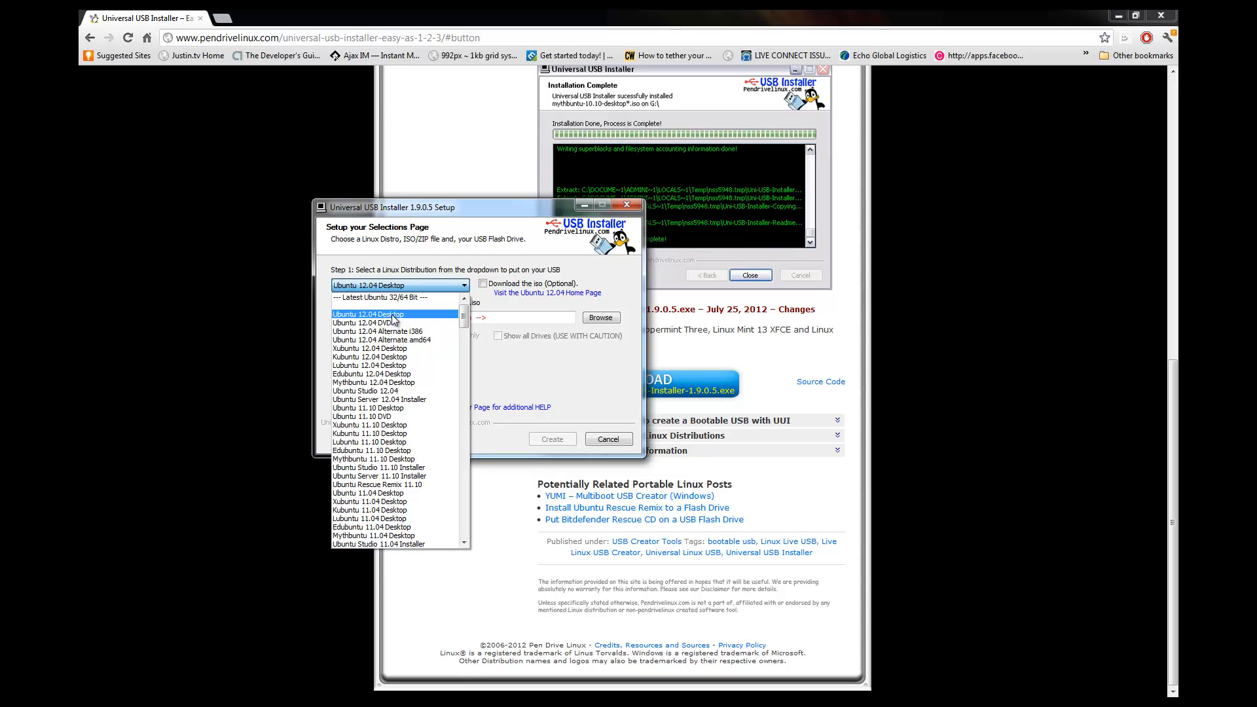
left_click(370, 313)
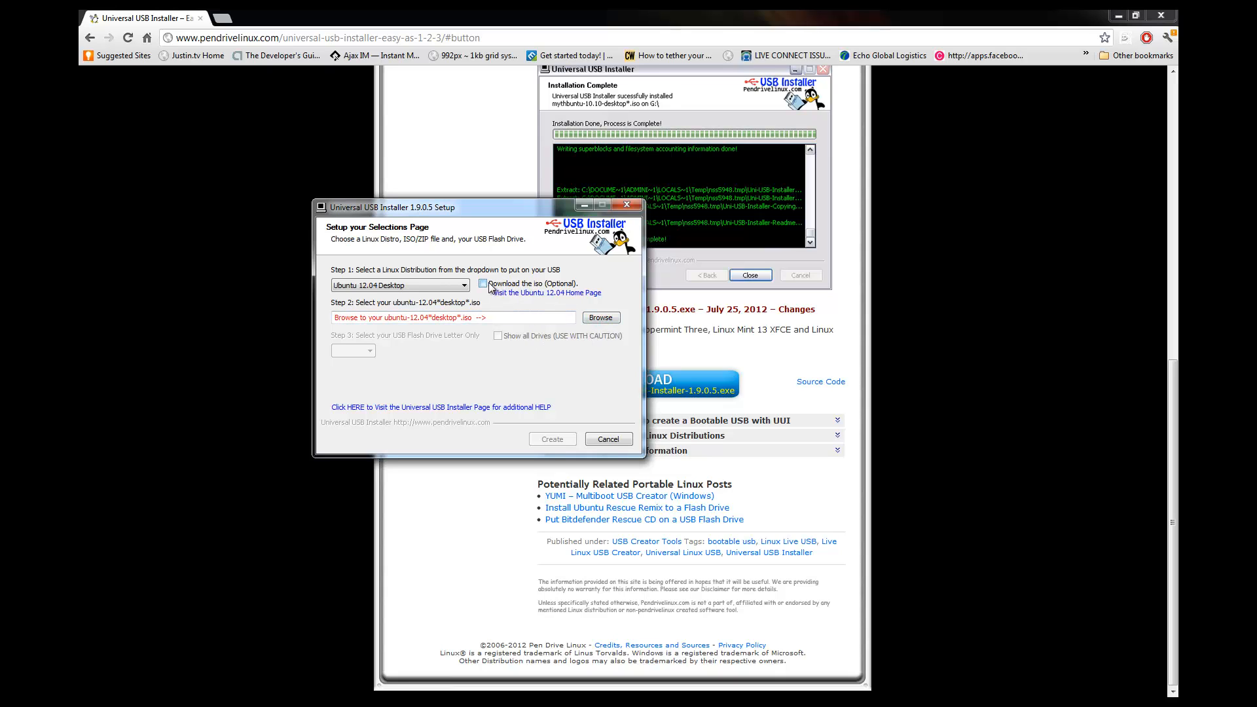
left_click(482, 283)
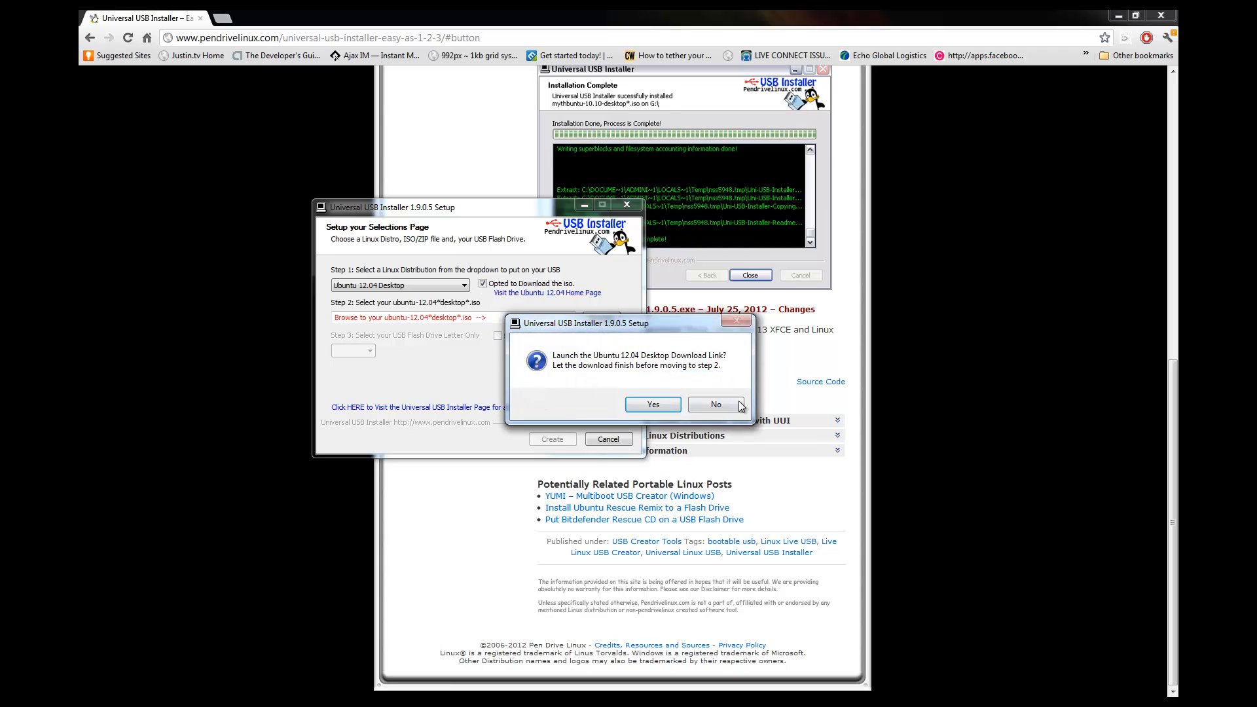
left_click(716, 404)
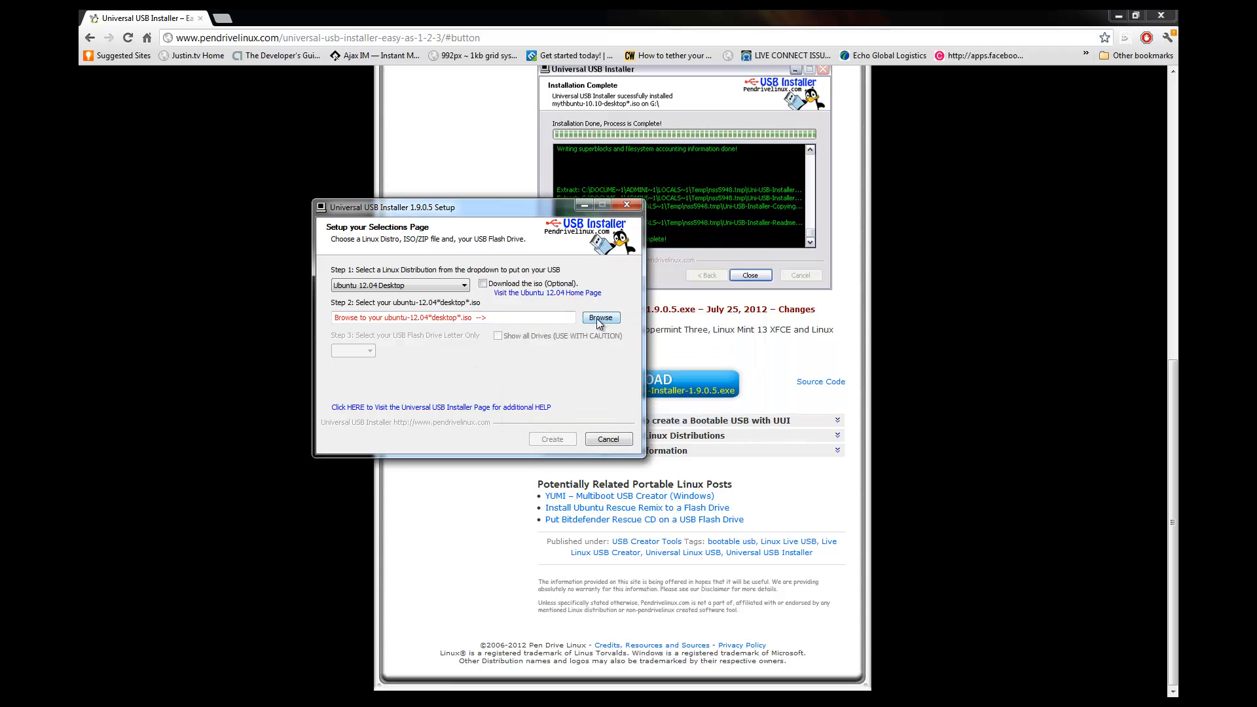
Browse to the Desktop and select ubuntu-12.04-desktop-i386.iso as the source image
left_click(599, 317)
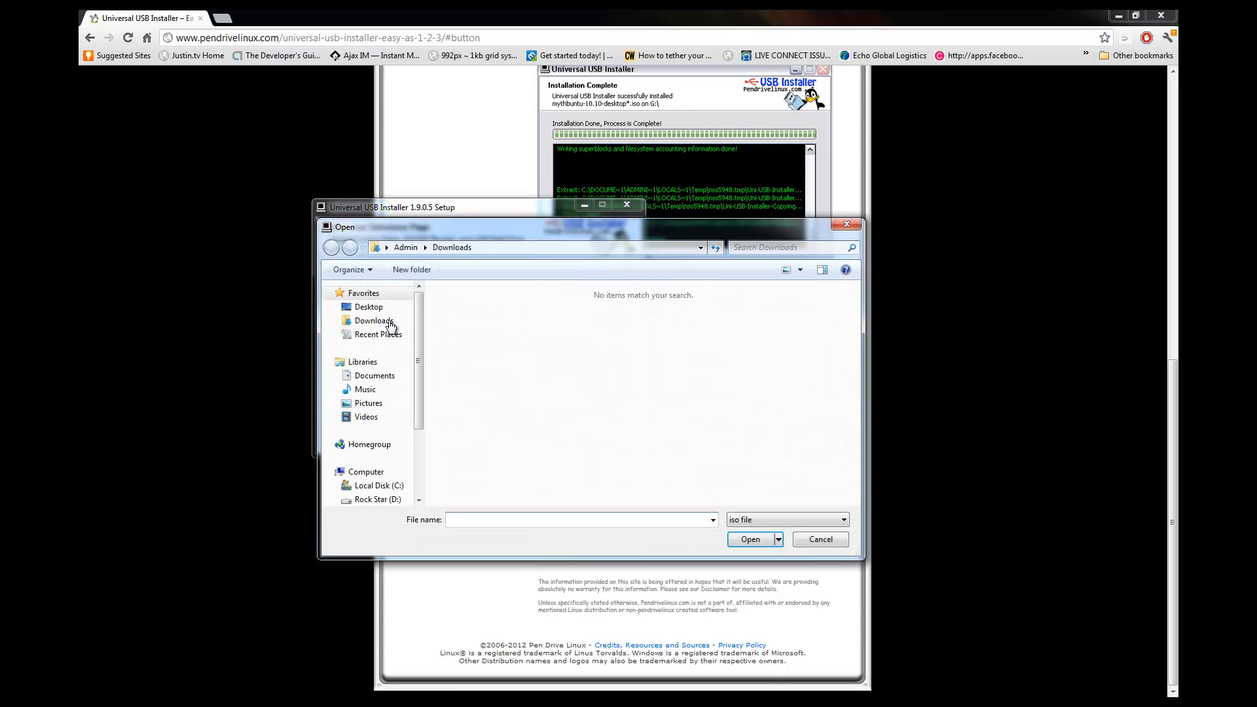
left_click(368, 307)
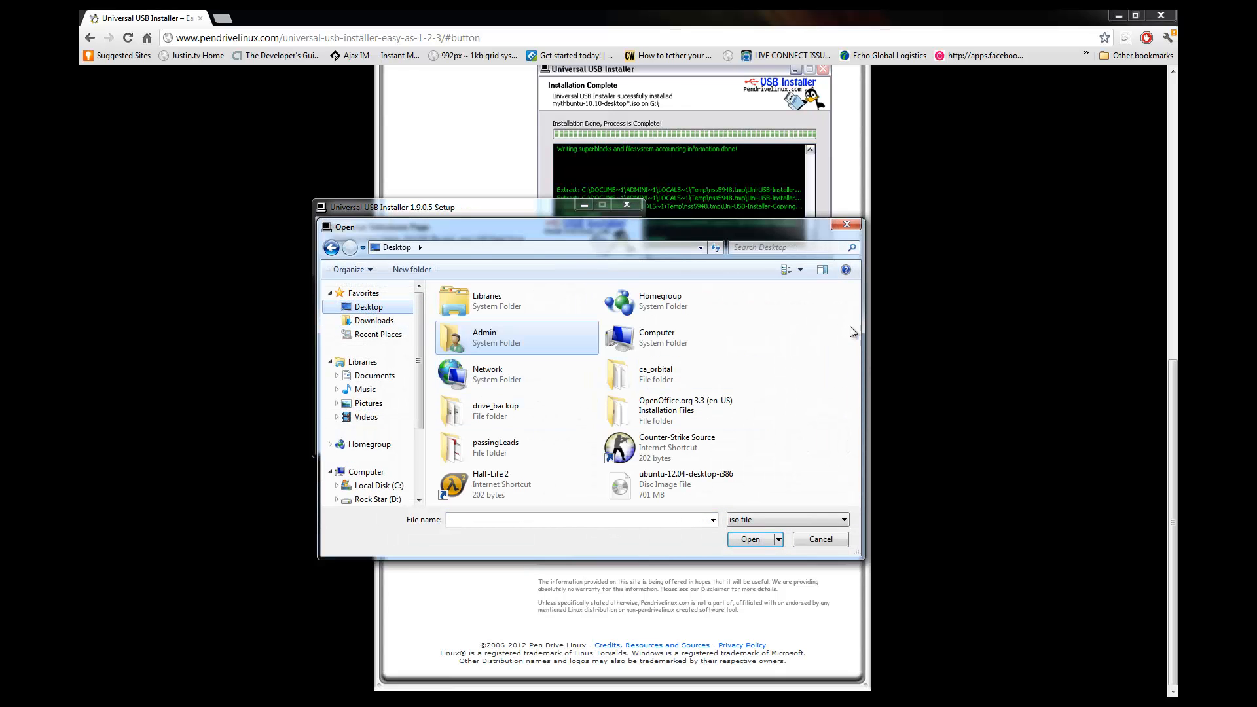
left_click(749, 538)
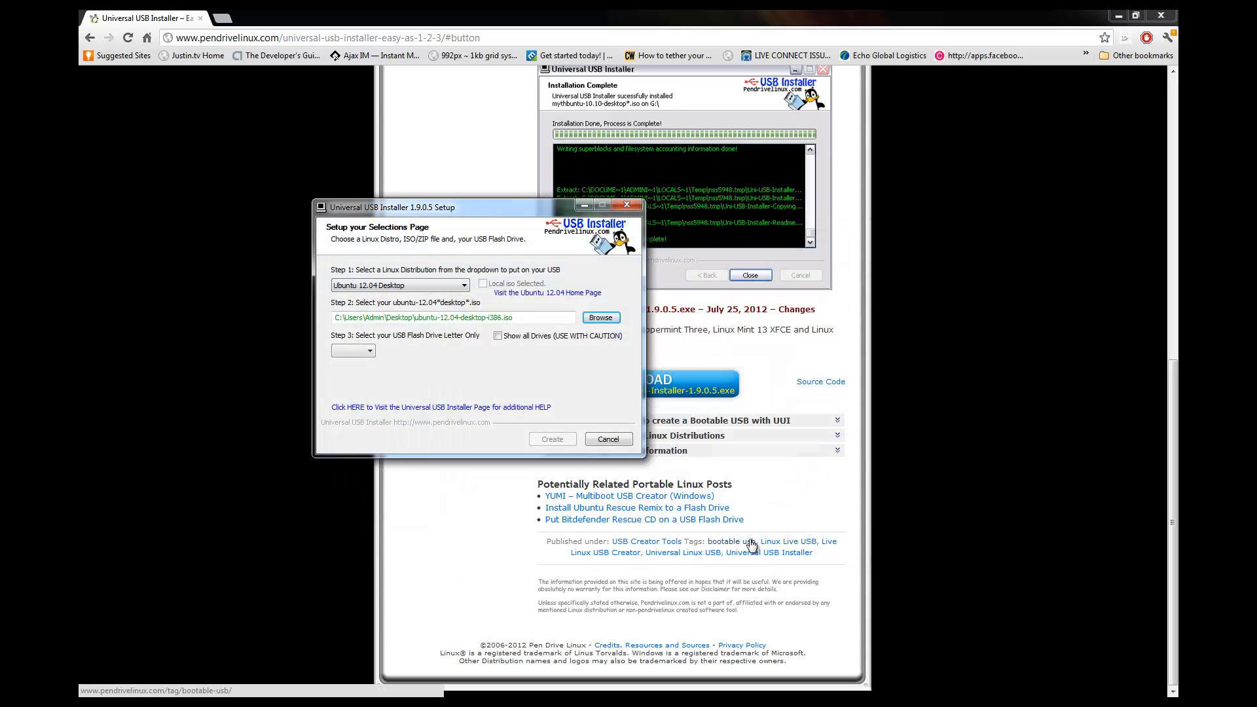
Select H:\ as the target USB drive letter, keeping persistence at 0 MB
left_click(351, 351)
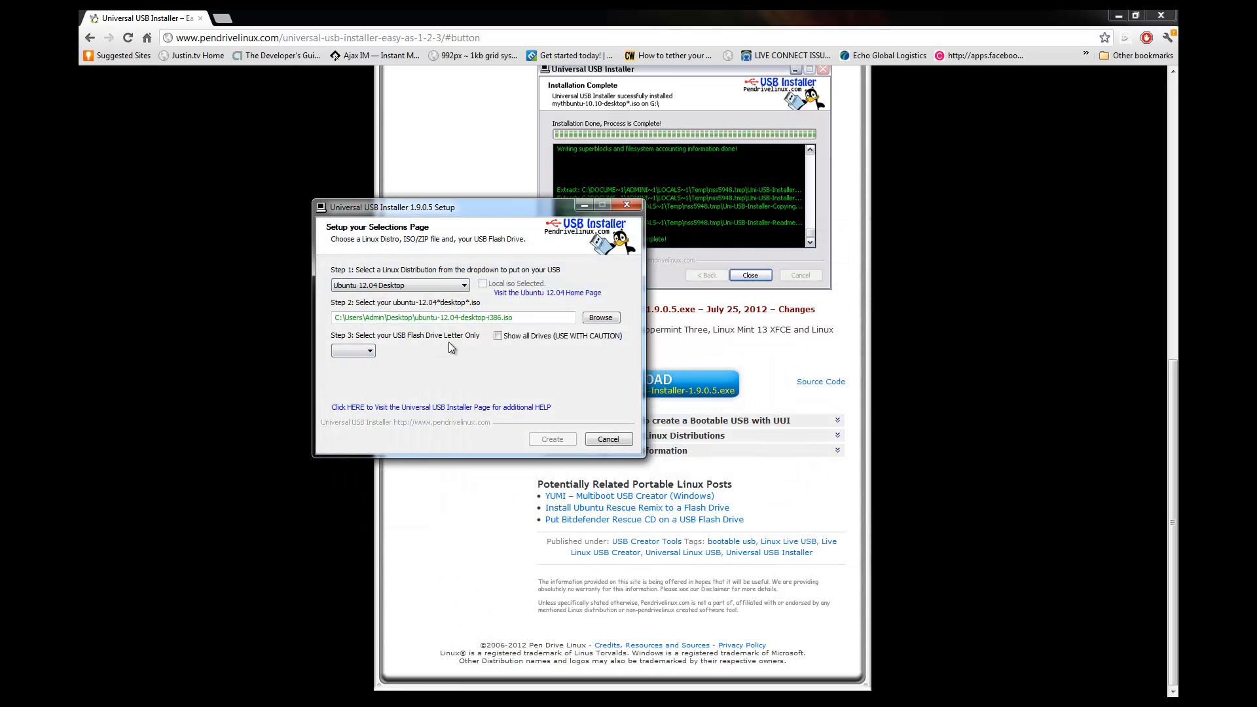
left_click(350, 351)
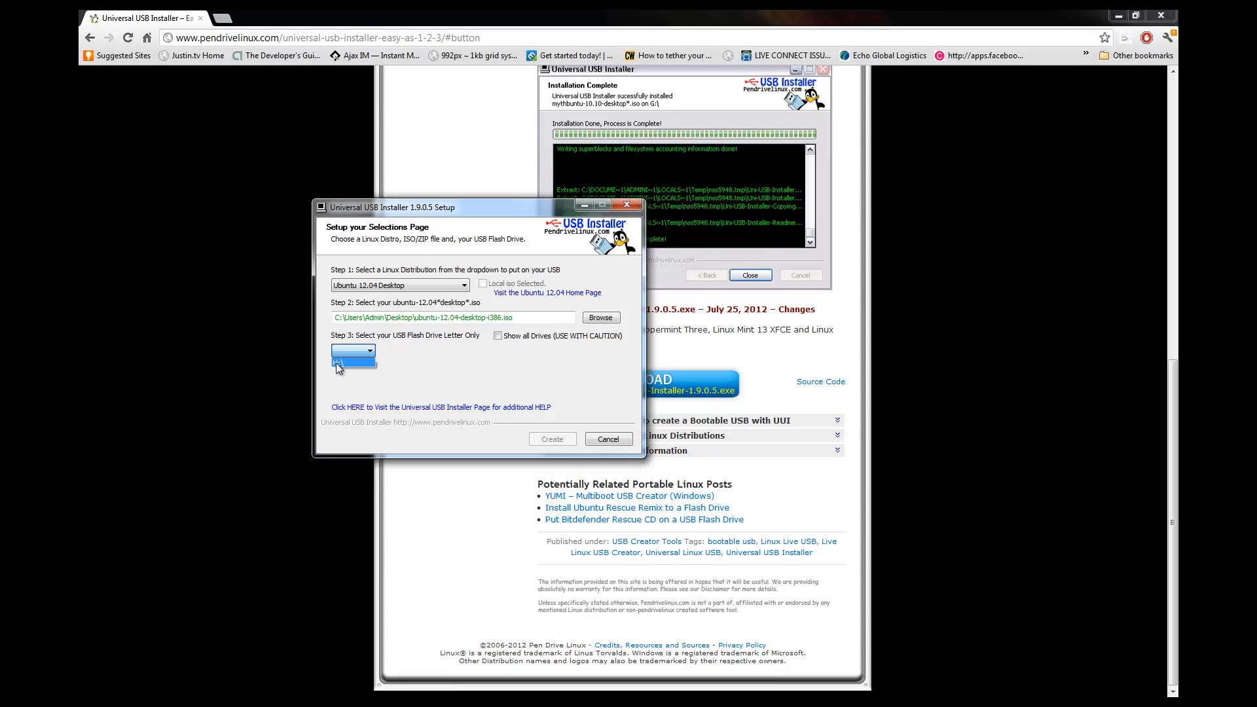
left_click(352, 351)
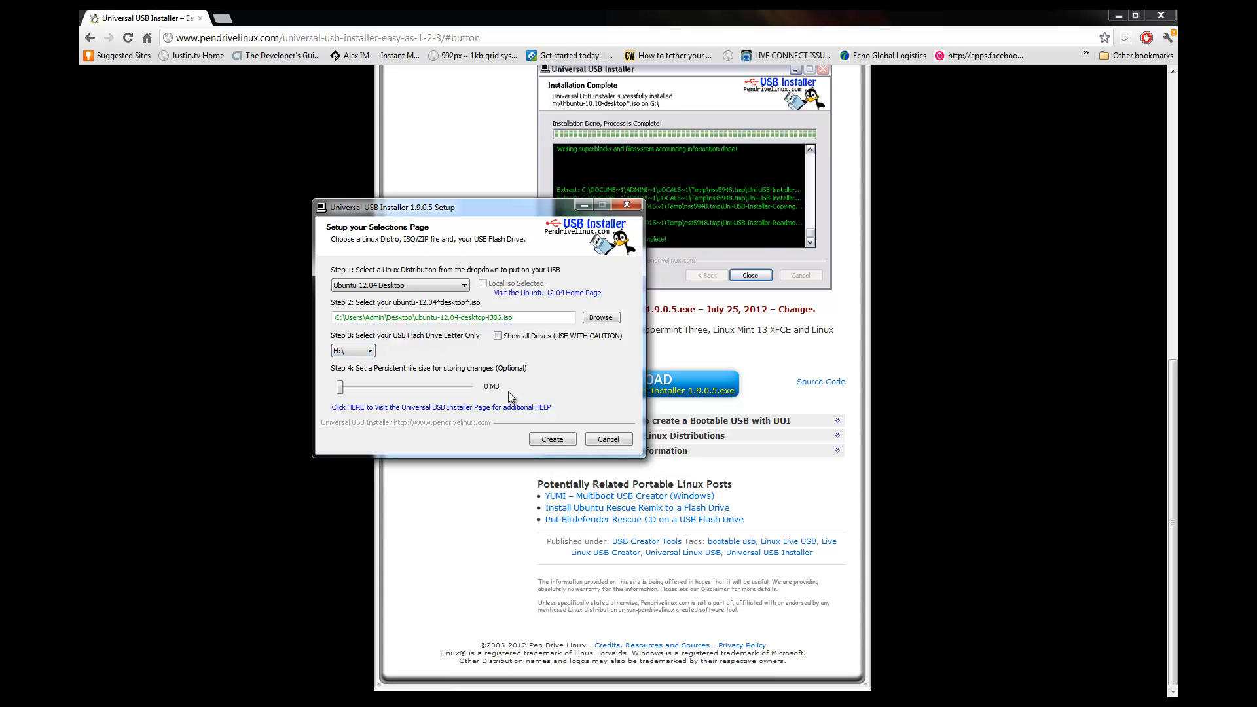
mouse_move(531, 402)
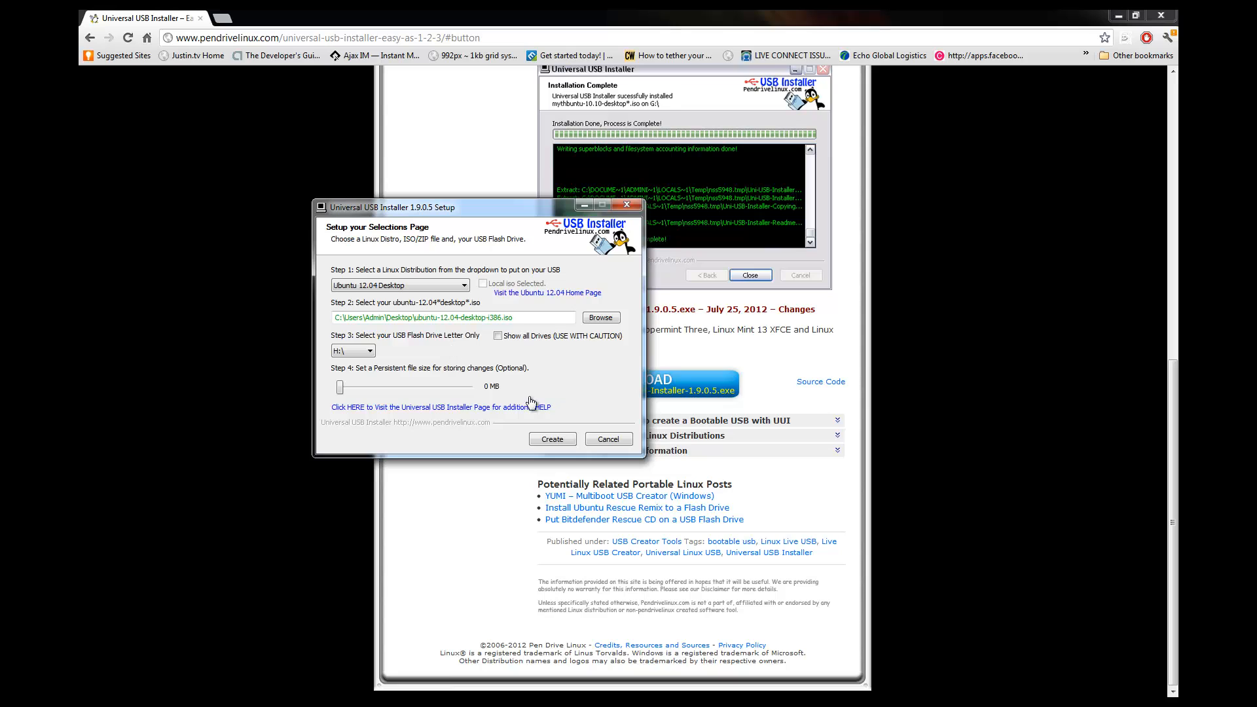
left_click(348, 351)
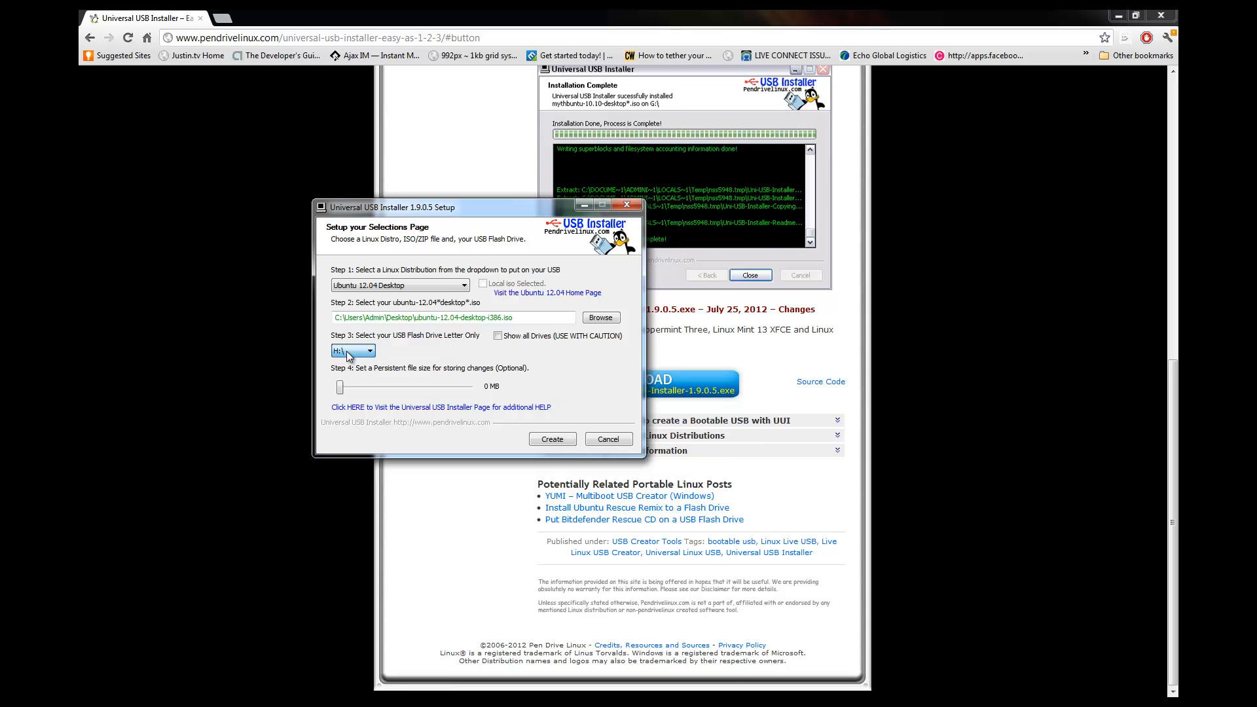
mouse_move(473, 359)
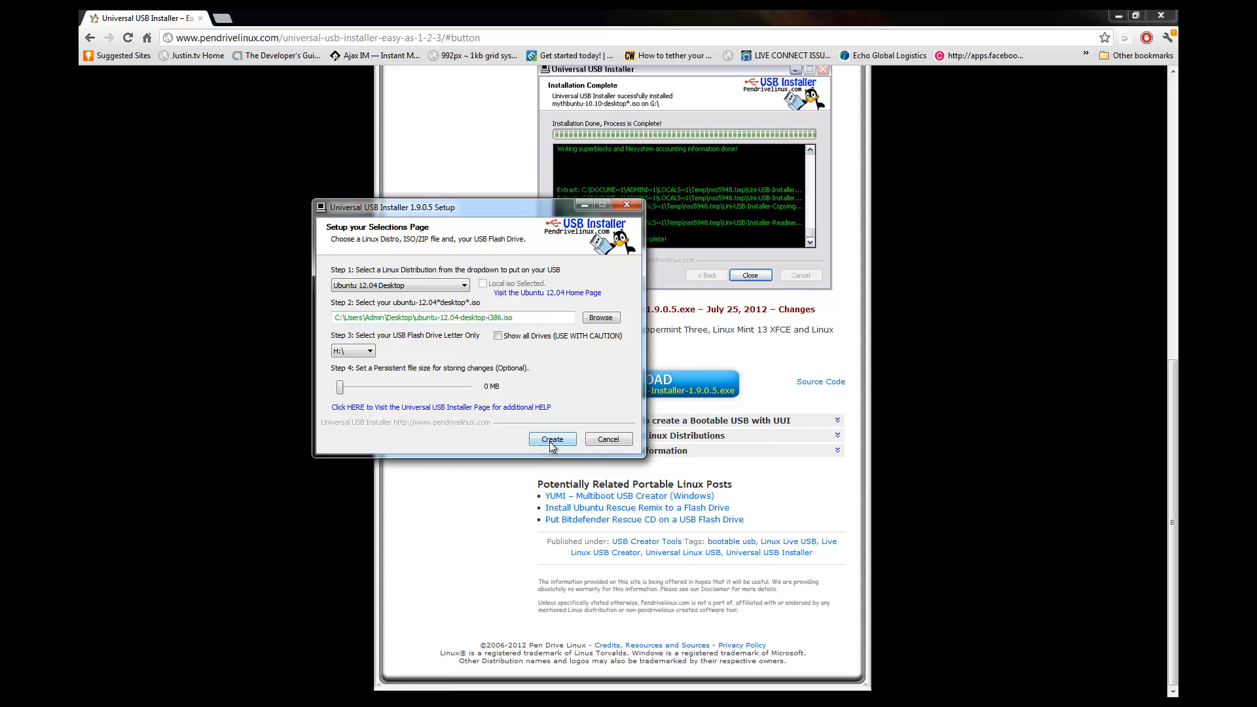
Create the bootable USB and confirm the install actions on drive H:, letting it run to completion
left_click(551, 439)
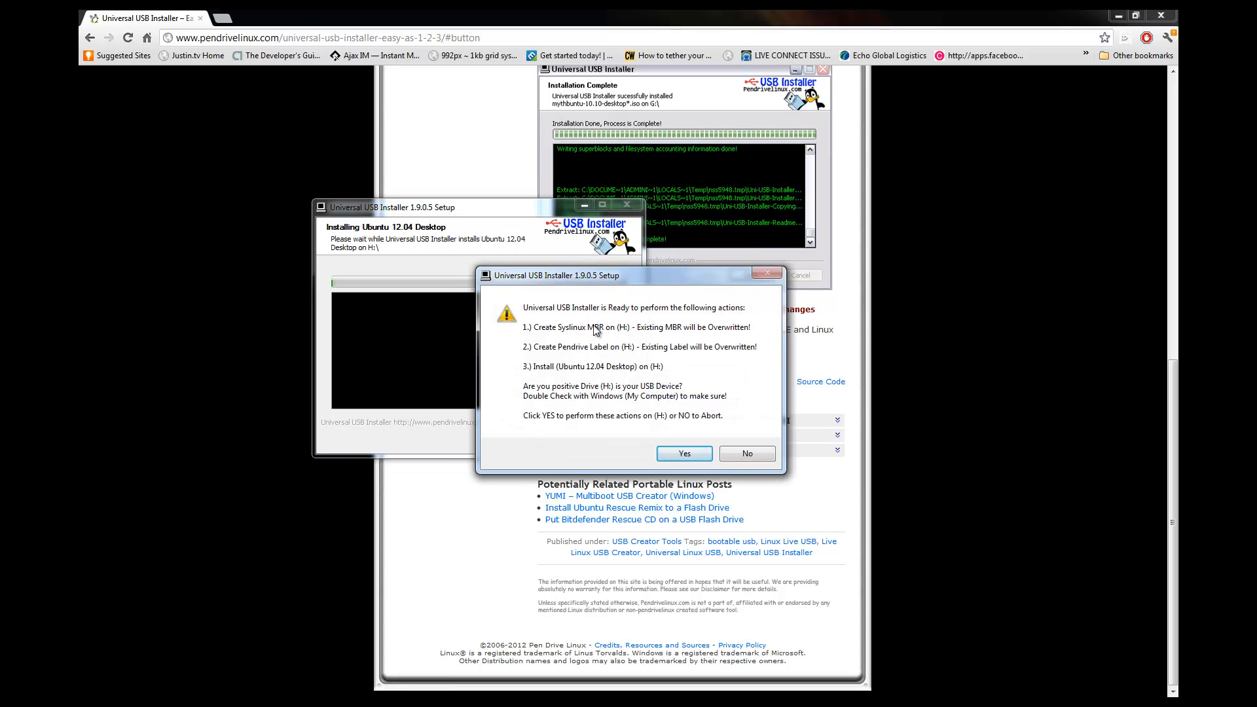
mouse_move(695, 364)
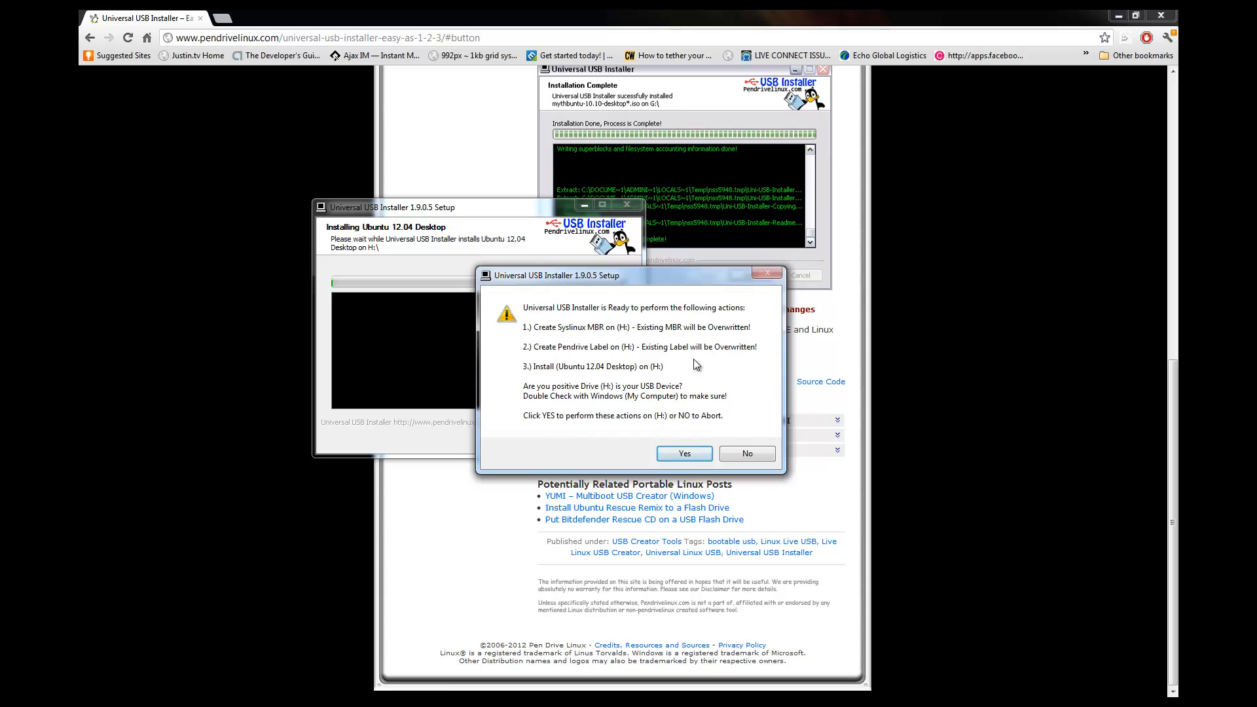
mouse_move(728, 439)
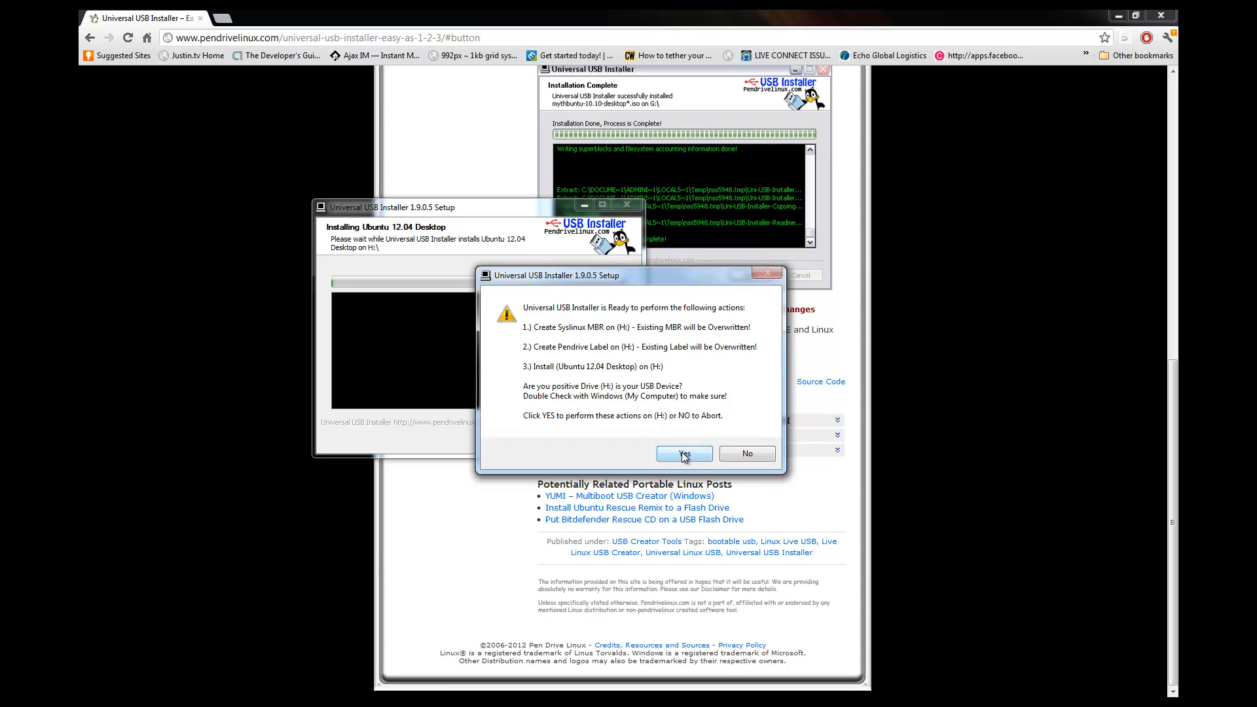
left_click(682, 453)
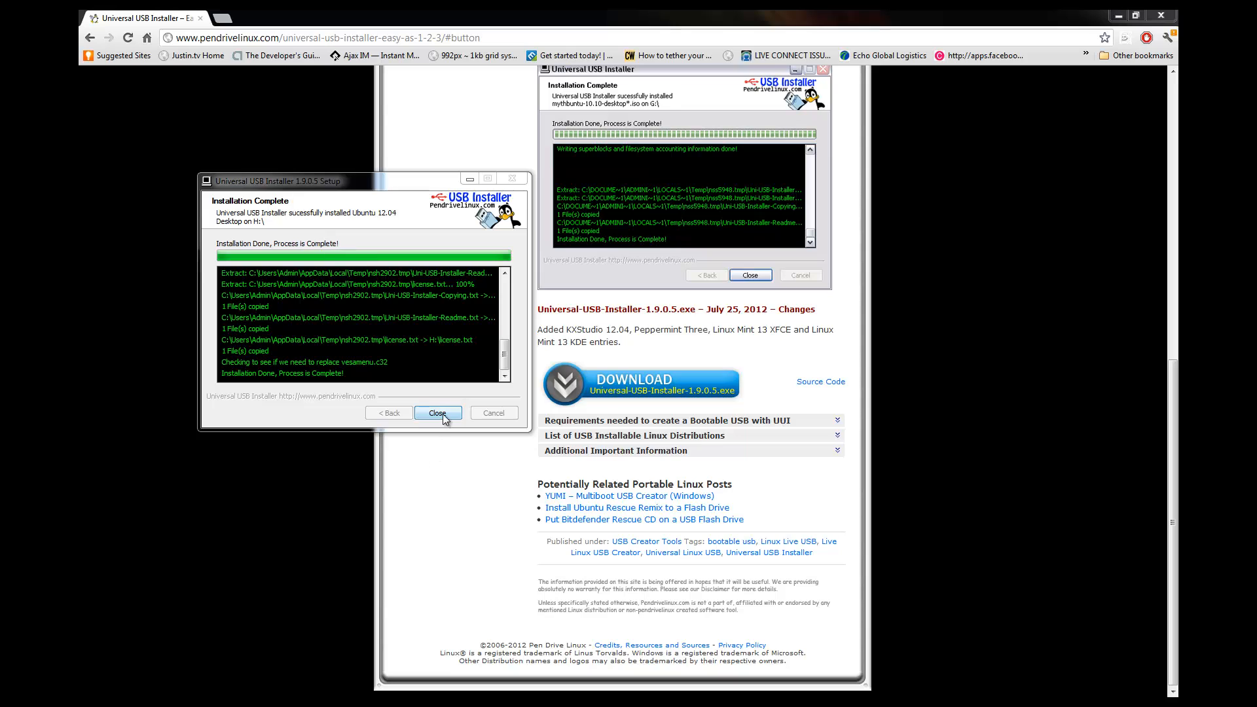
Close the finished installer so PENDRIVE (H:) can be viewed in Windows Explorer
left_click(439, 412)
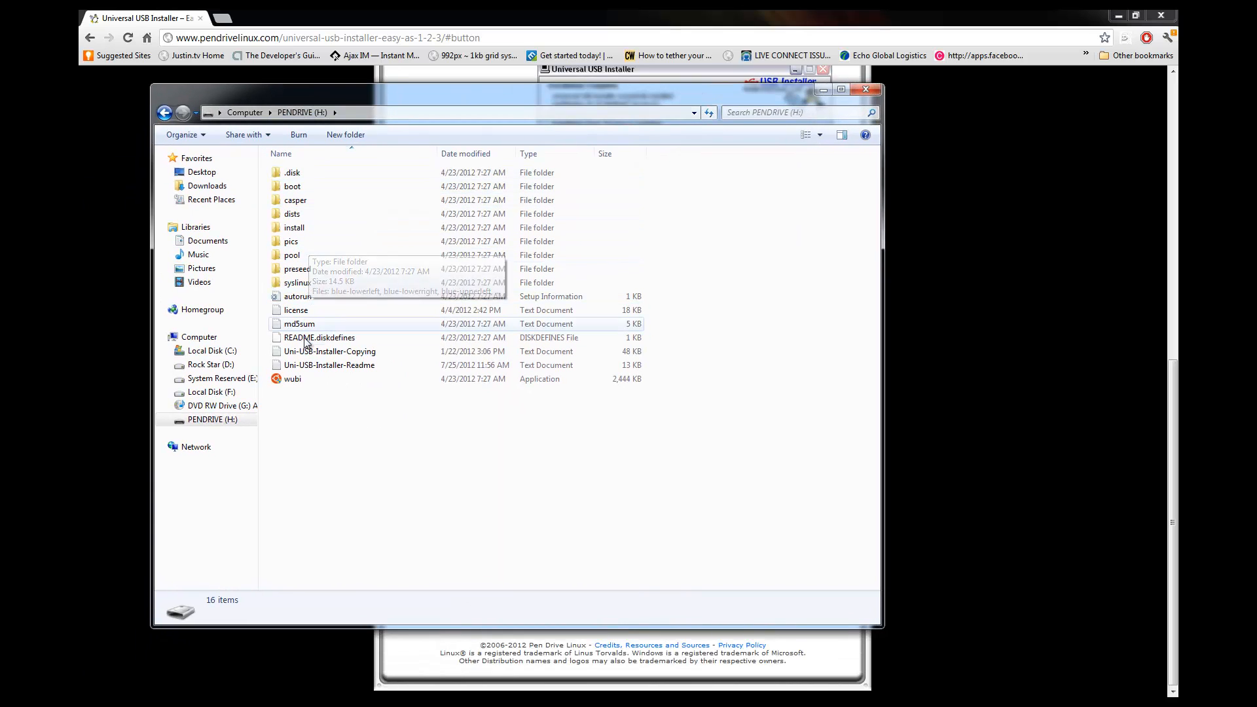
mouse_move(299, 385)
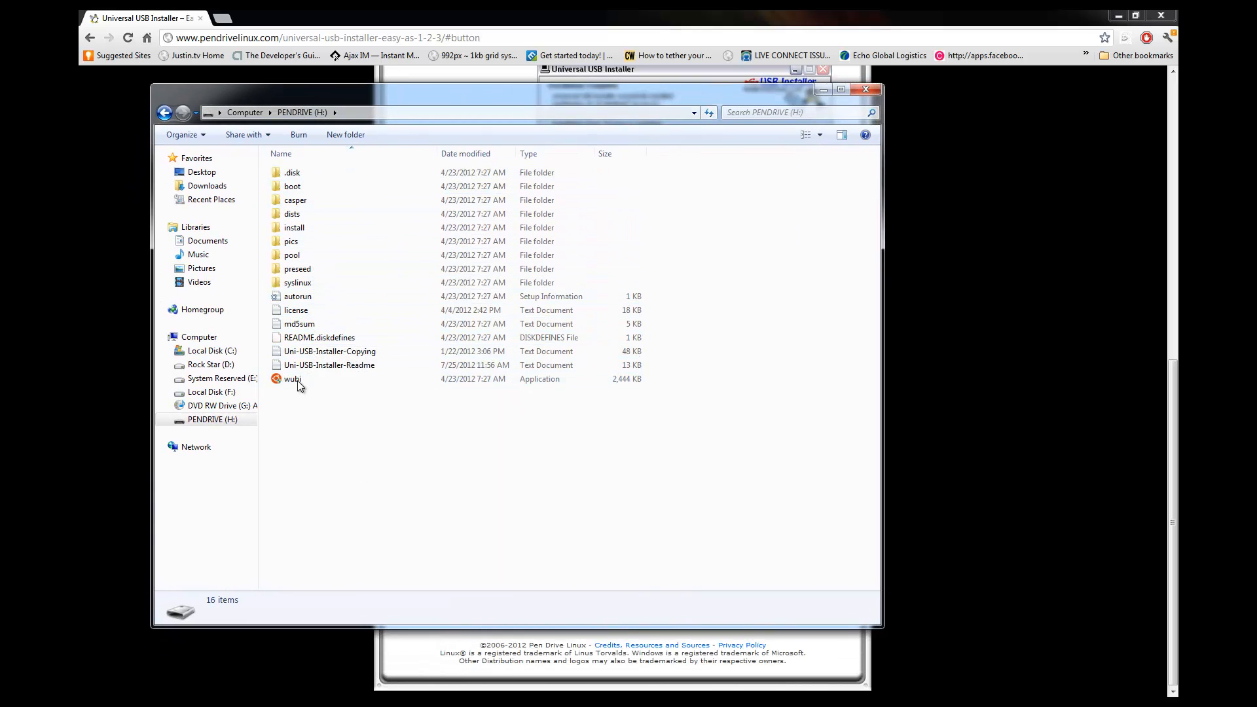
mouse_move(313, 405)
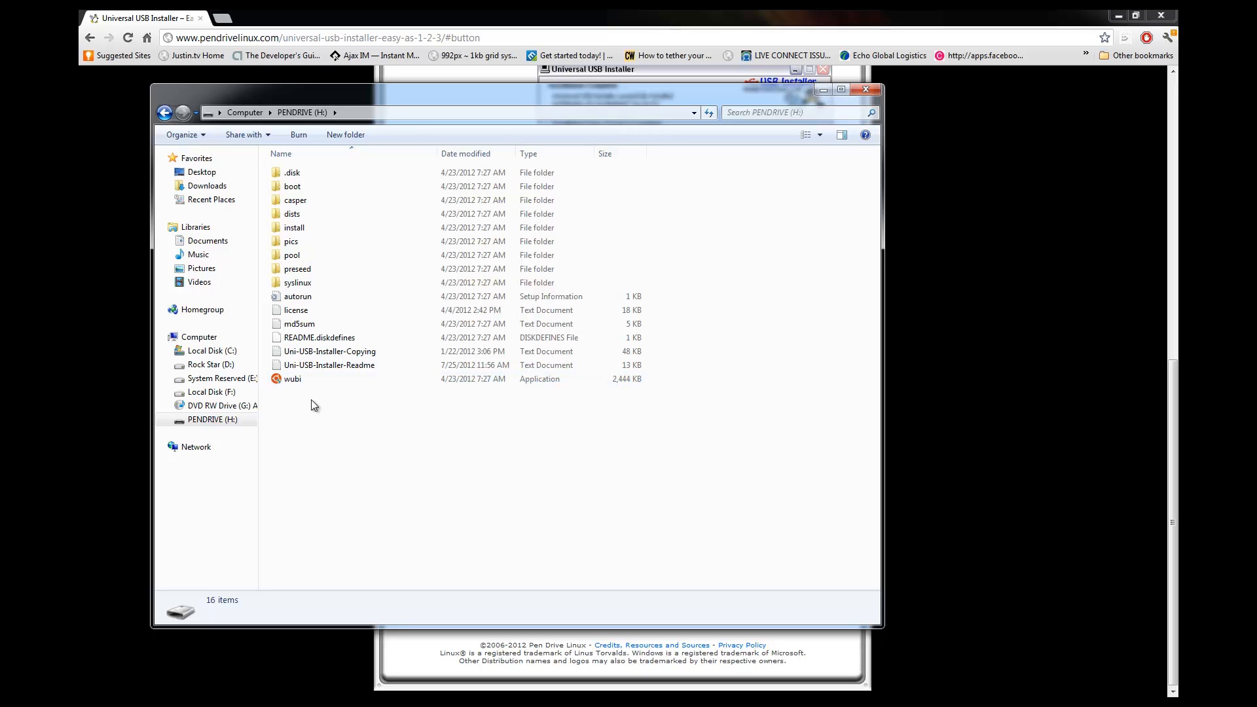
mouse_move(562, 401)
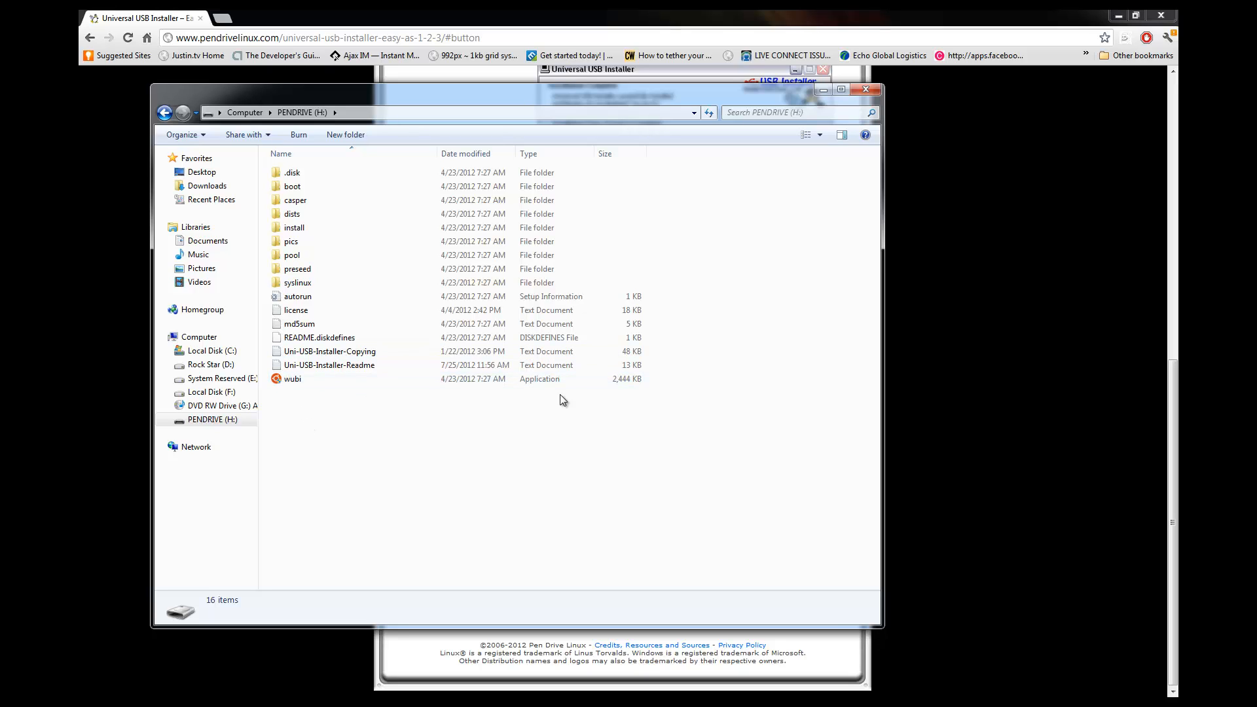